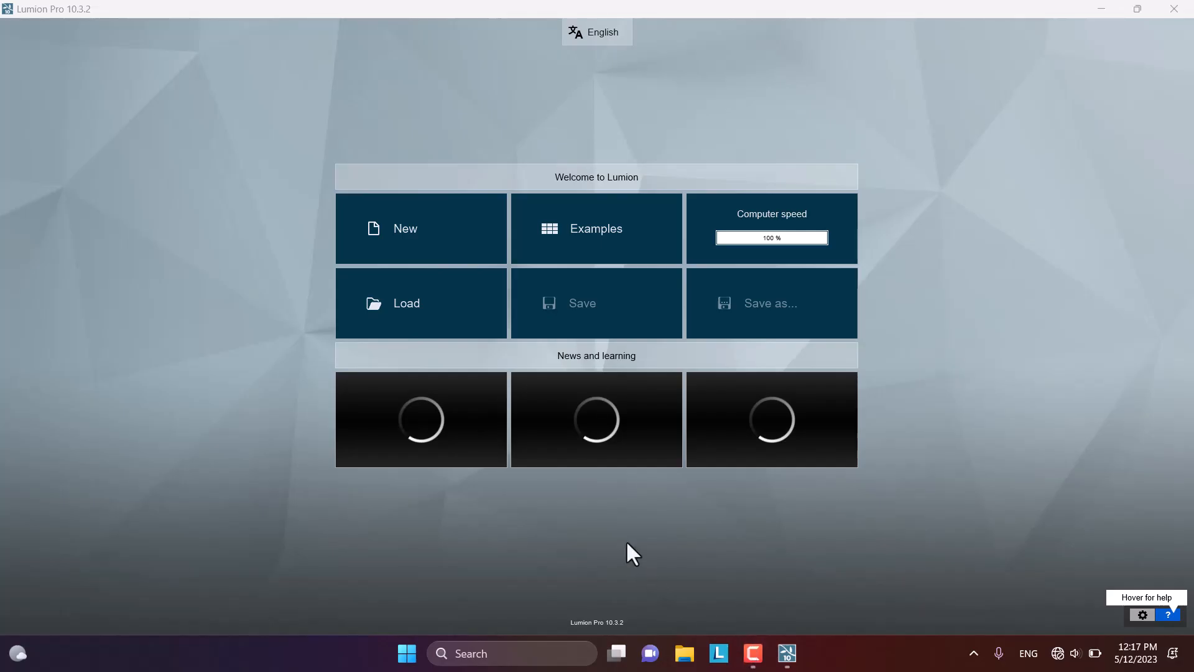
pyautogui.moveTo(638, 537)
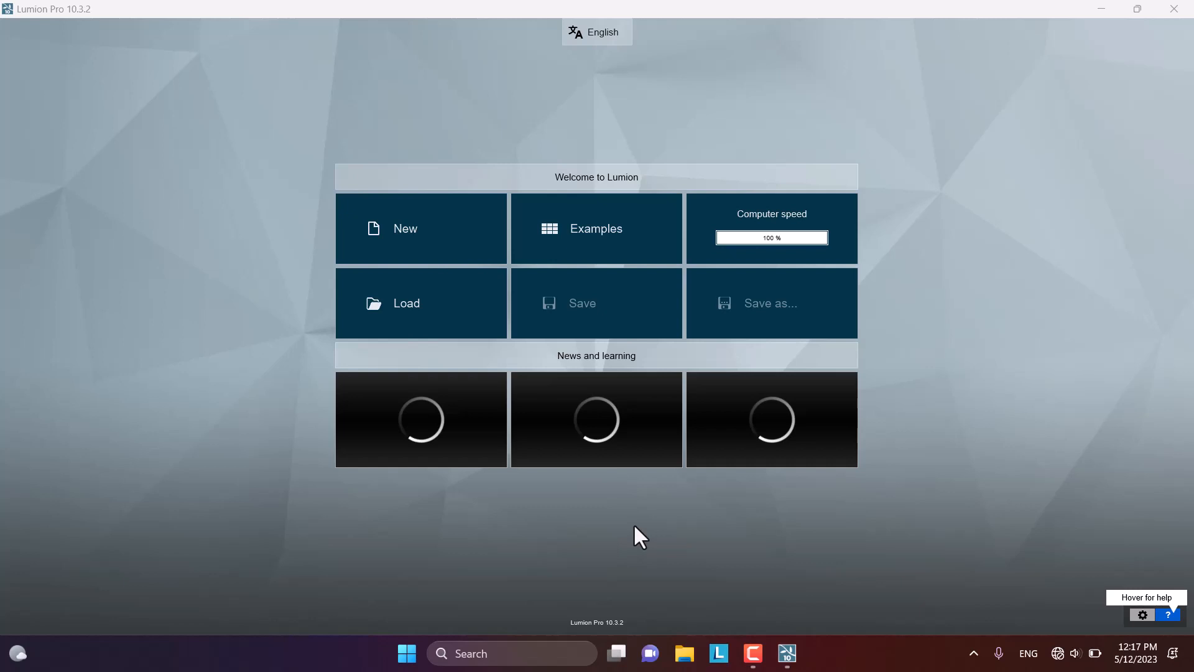
pyautogui.moveTo(449, 185)
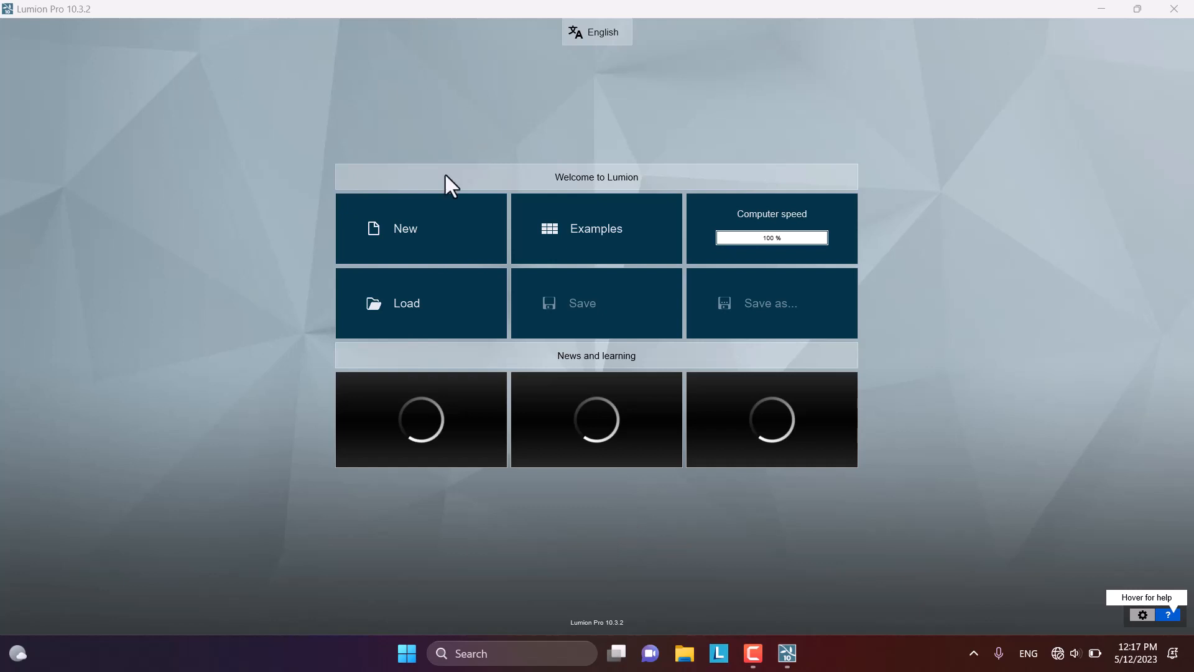
pyautogui.moveTo(474, 173)
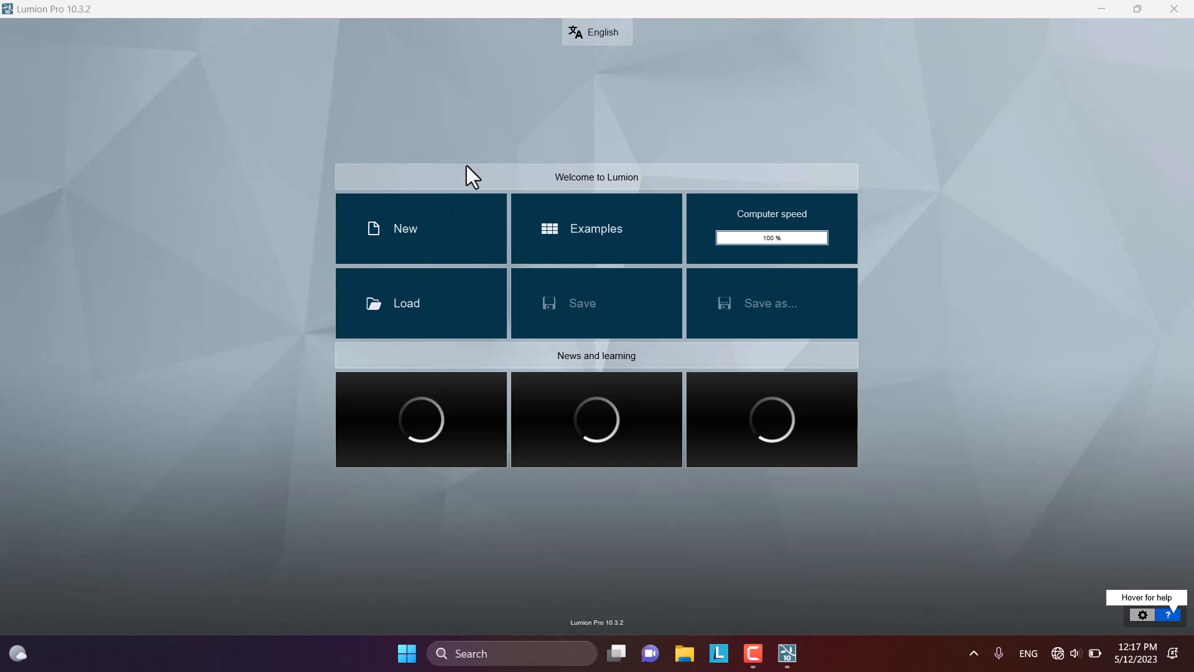
pyautogui.moveTo(747, 237)
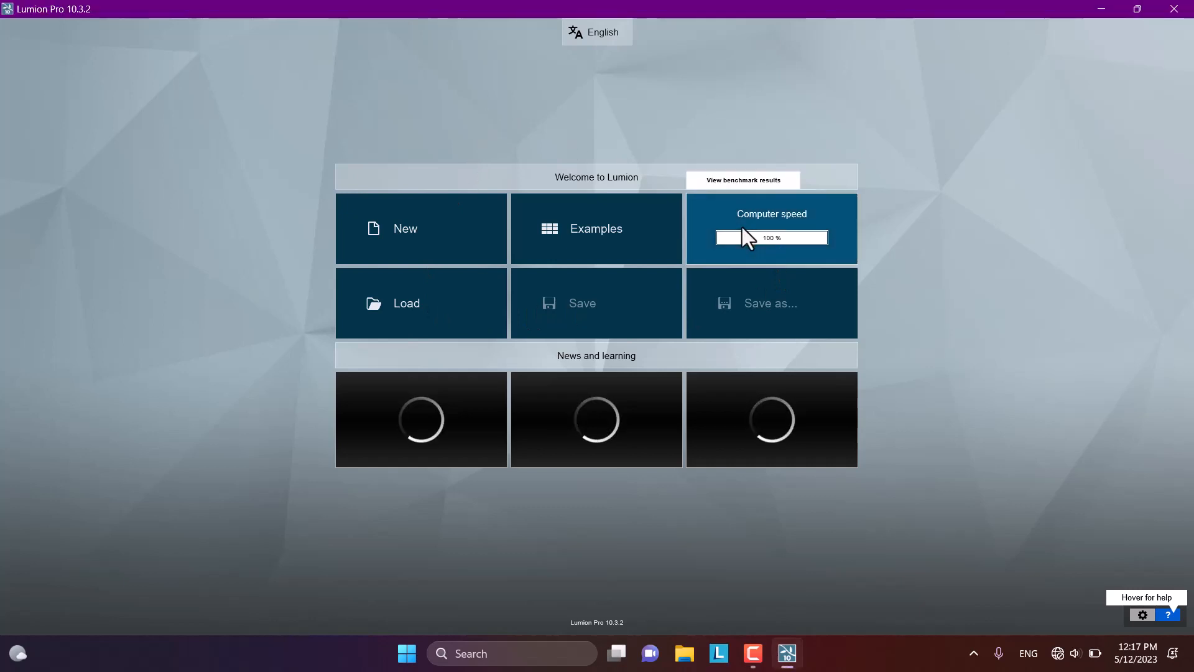
# - Check the benchmark results, return to the welcome screen and view the program settings
pyautogui.click(740, 179)
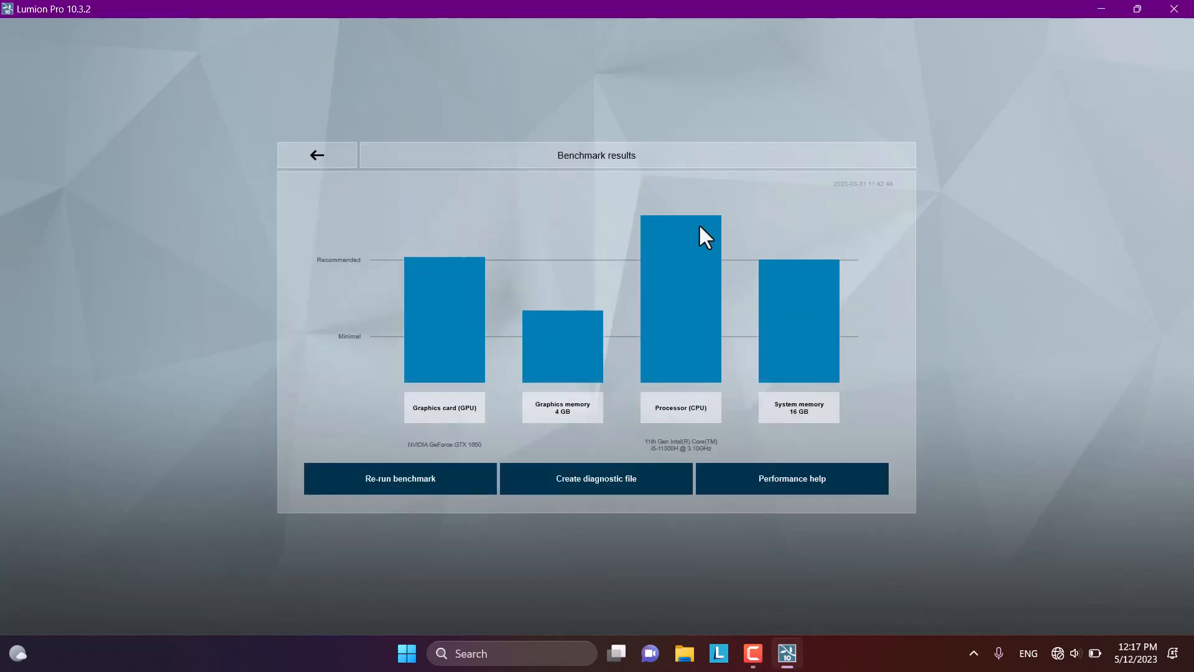
pyautogui.moveTo(798, 377)
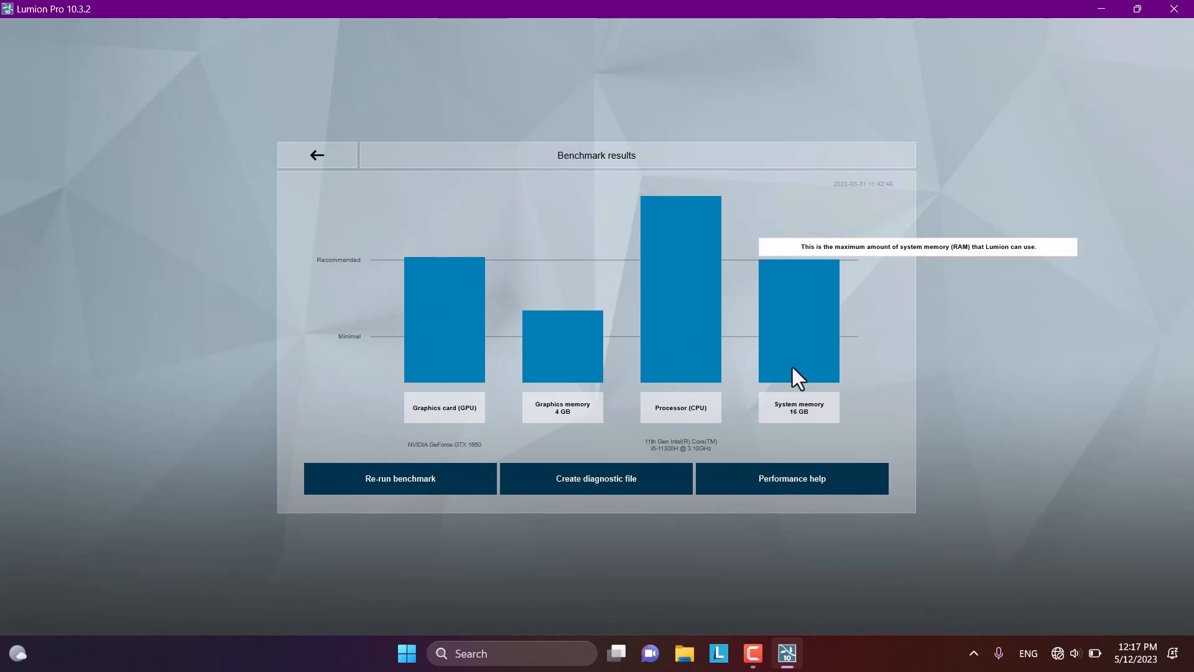
pyautogui.click(316, 155)
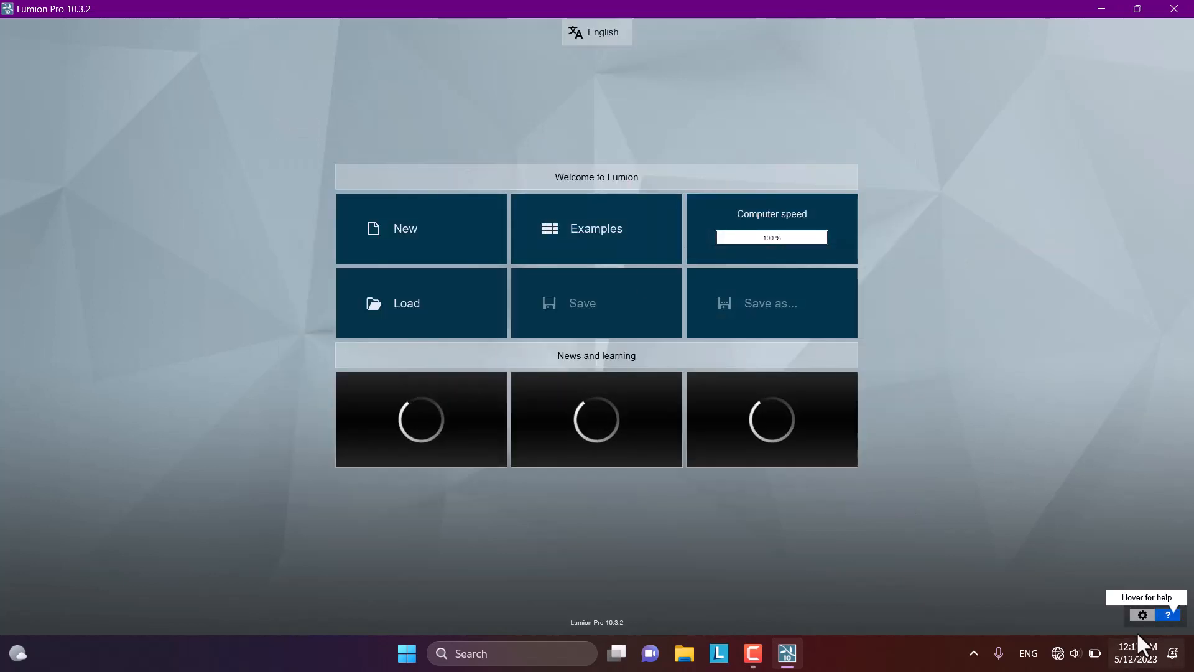
pyautogui.click(1141, 614)
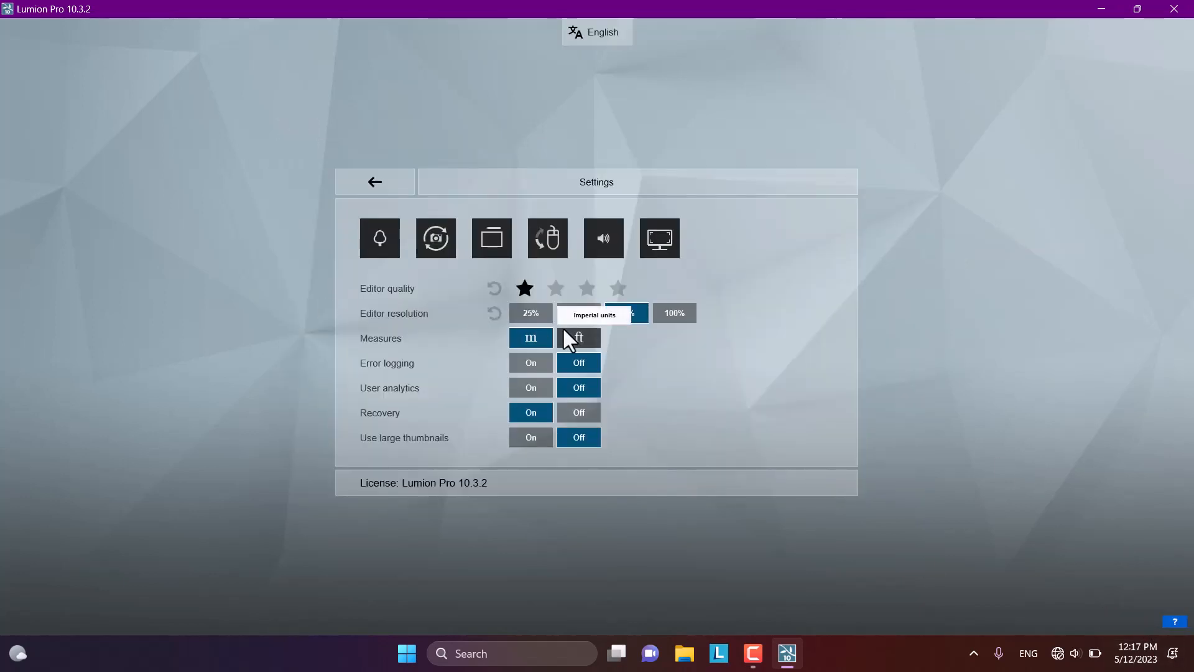
pyautogui.click(578, 313)
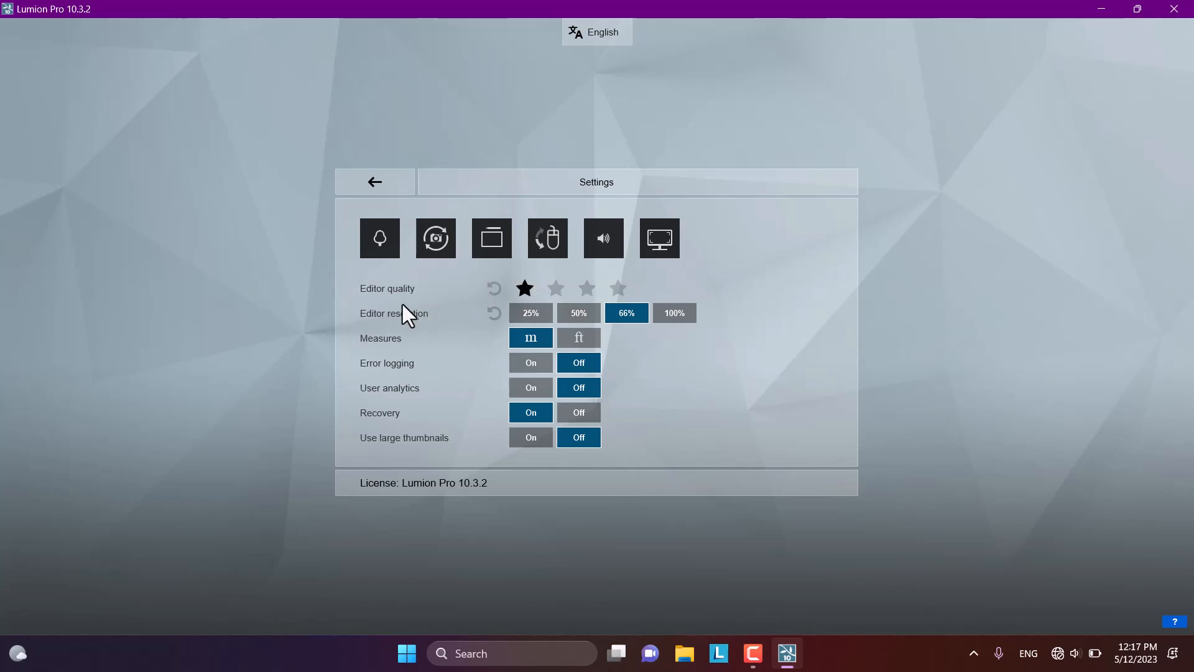
pyautogui.moveTo(524, 288)
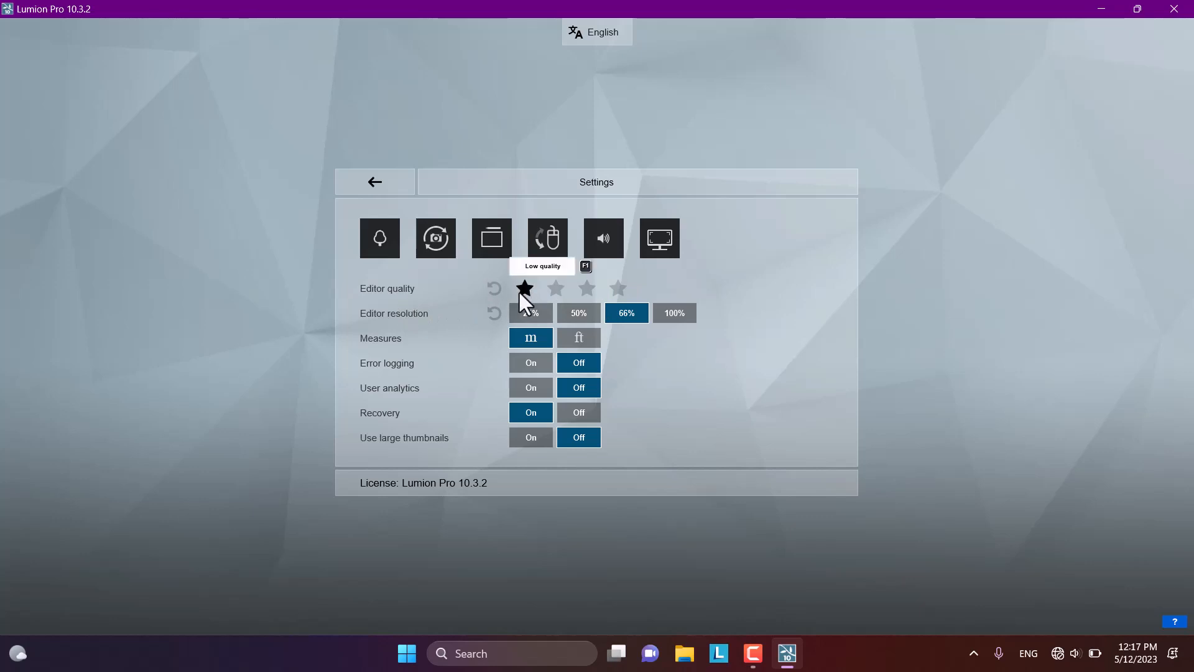
pyautogui.moveTo(414, 359)
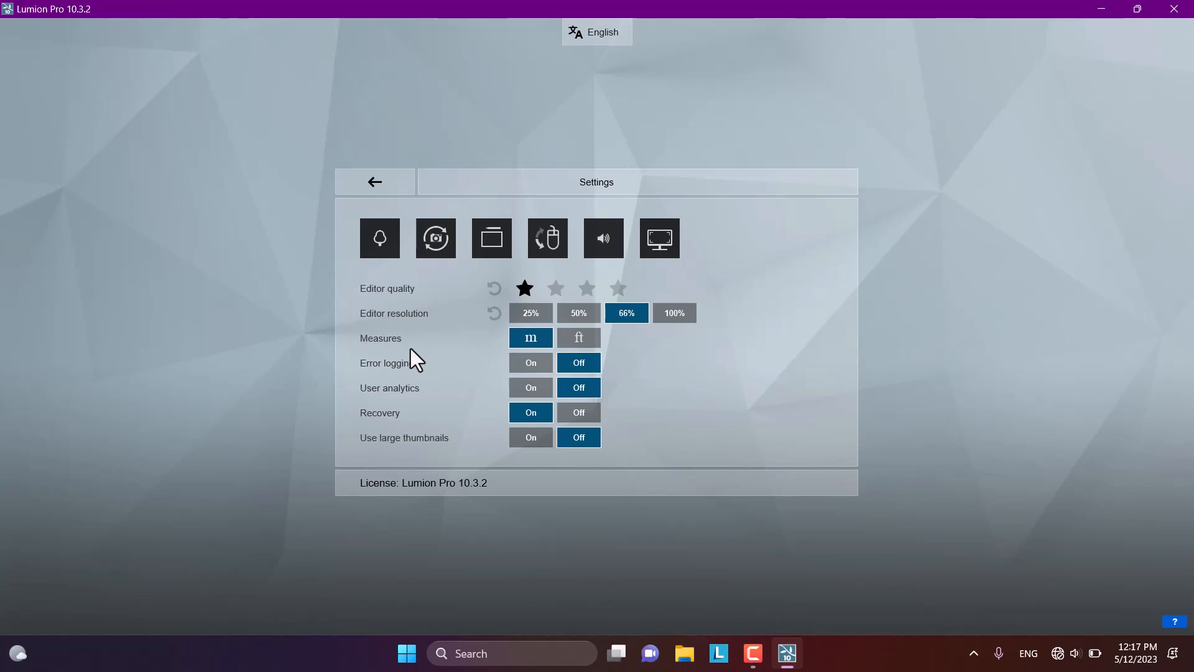
pyautogui.moveTo(499, 358)
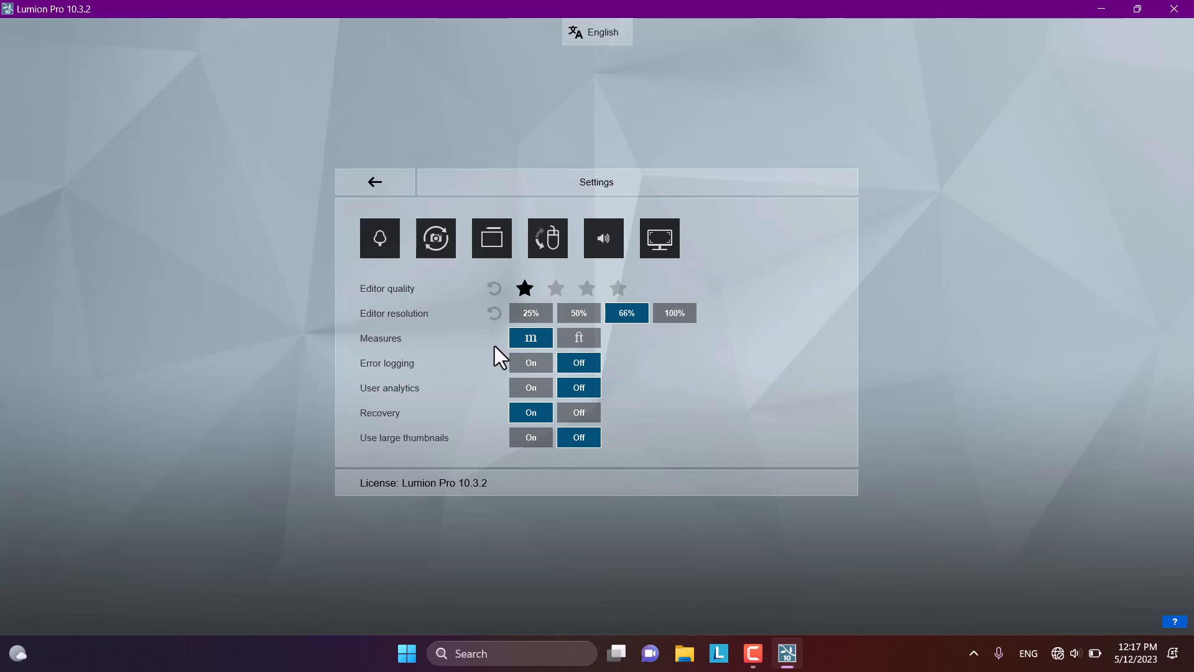
pyautogui.moveTo(379, 238)
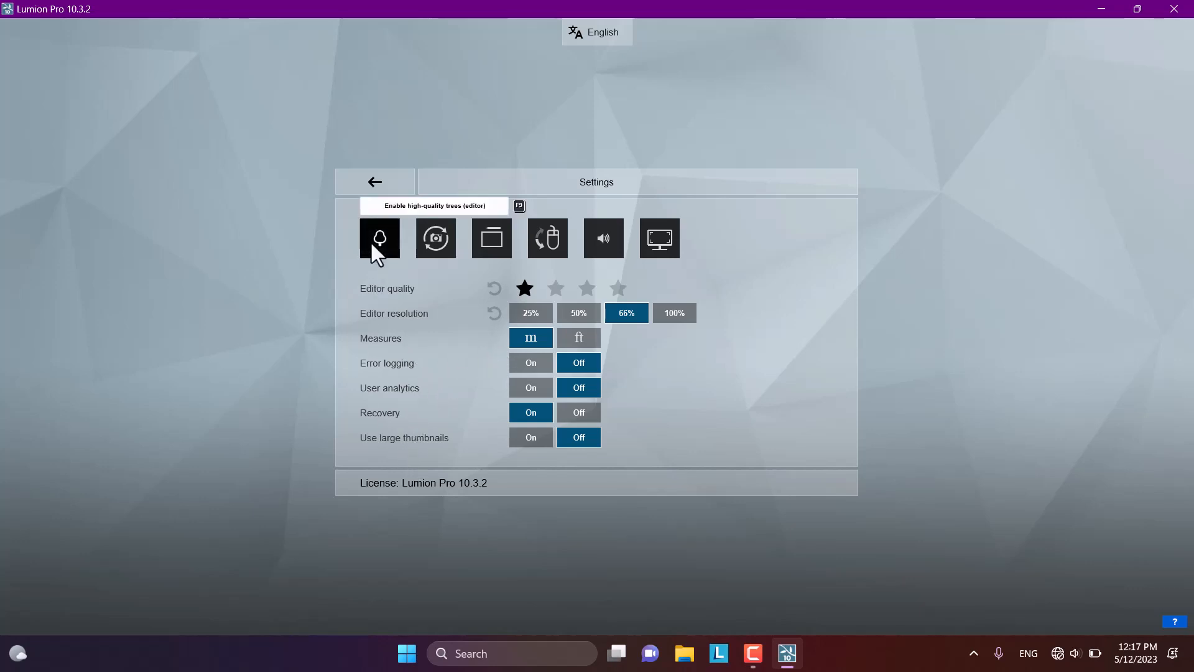
pyautogui.moveTo(379, 252)
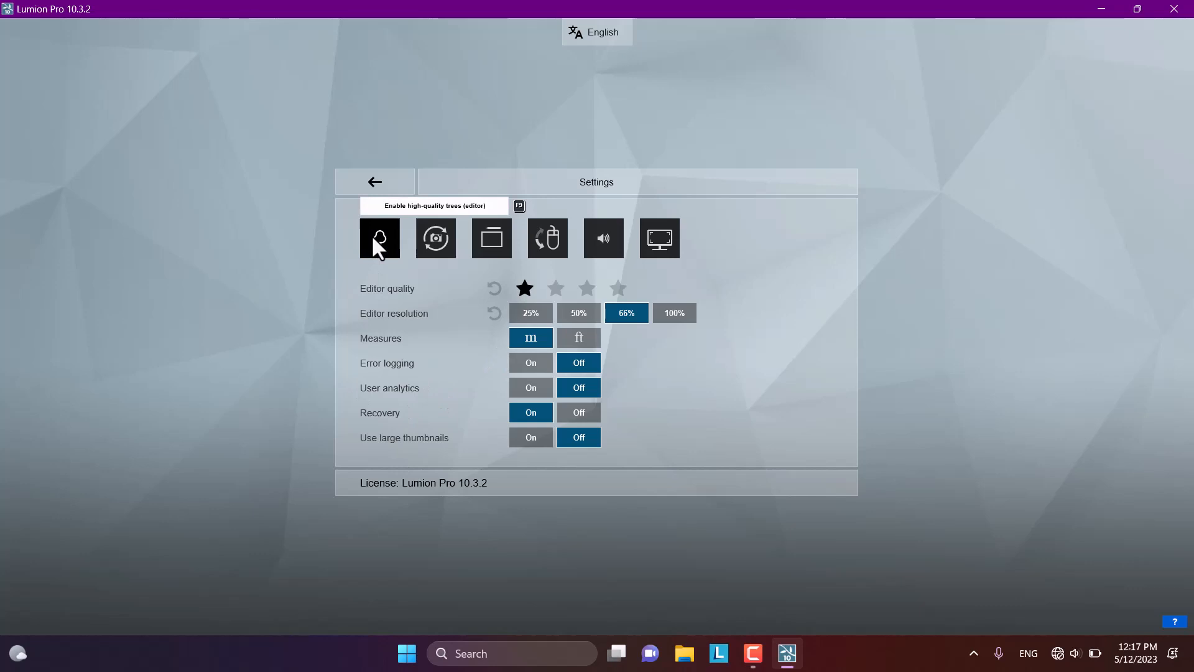
pyautogui.moveTo(380, 264)
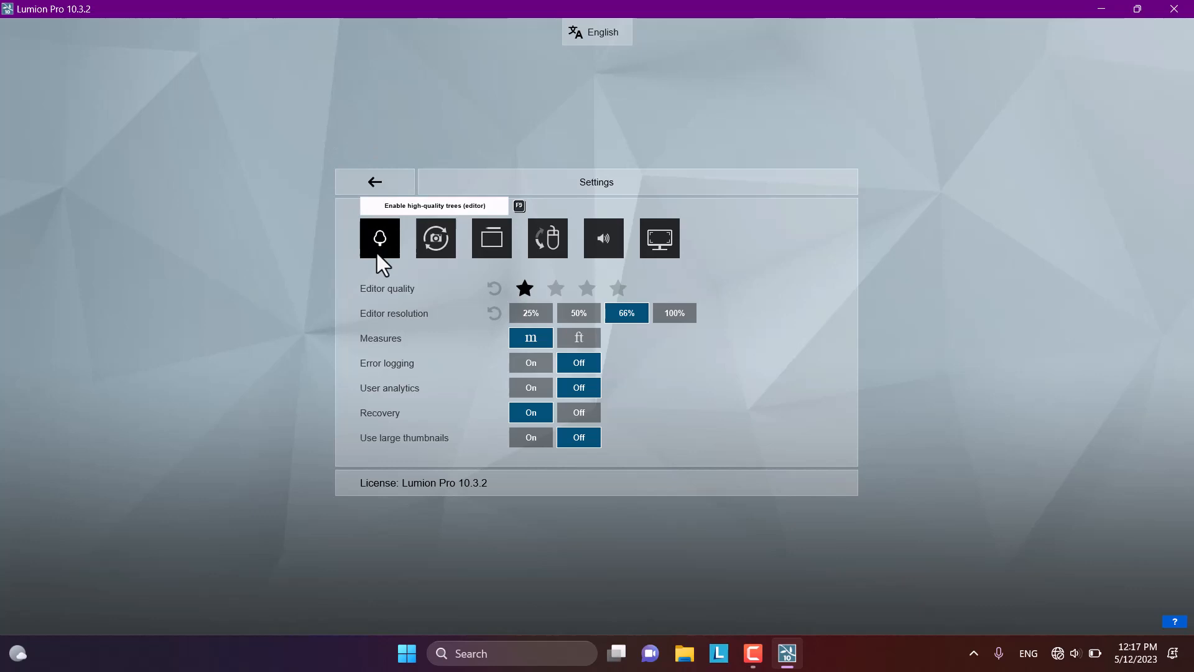
# - Leave the settings page and browse the example projects gallery
pyautogui.click(373, 182)
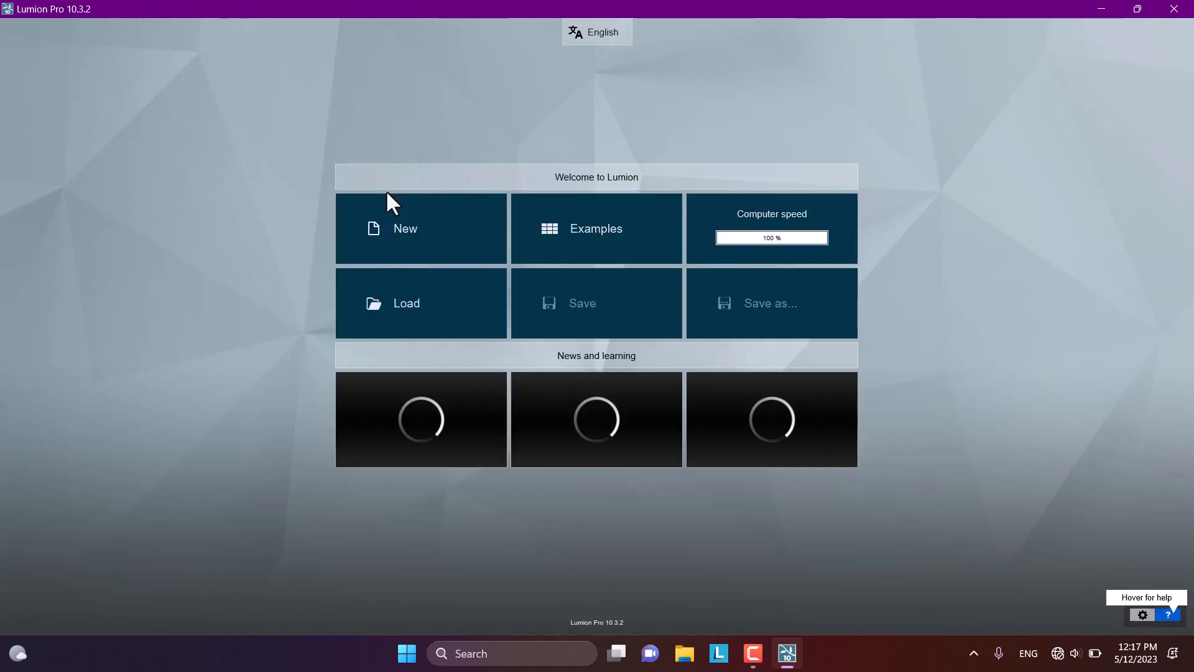
pyautogui.moveTo(419, 240)
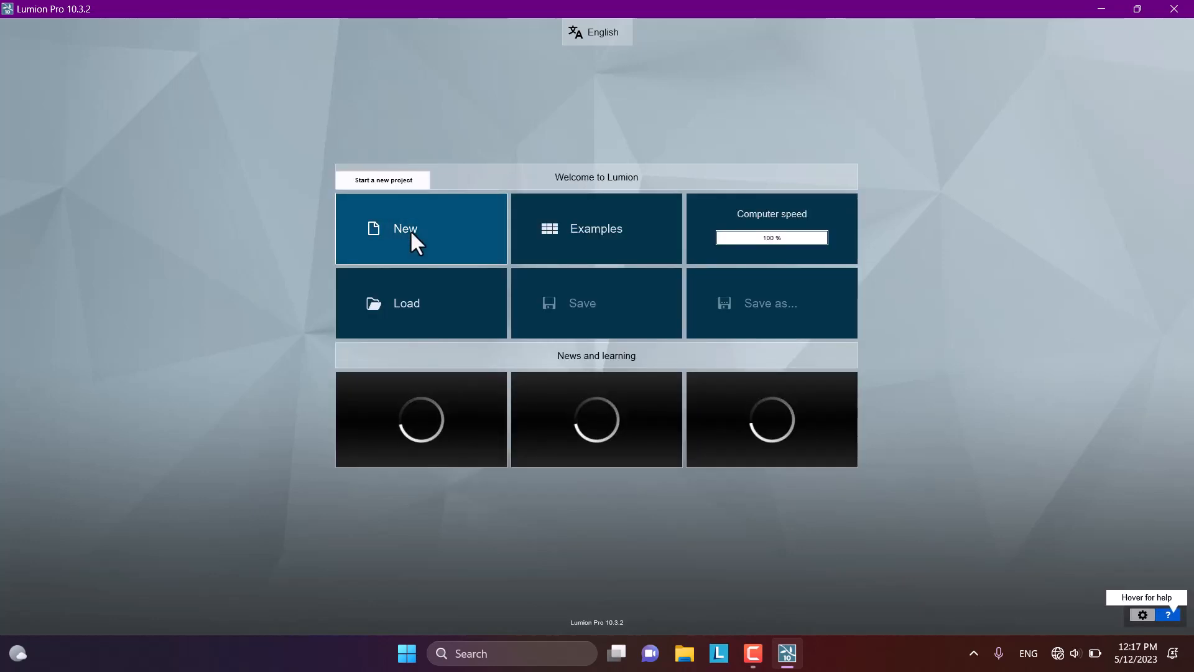
pyautogui.moveTo(484, 250)
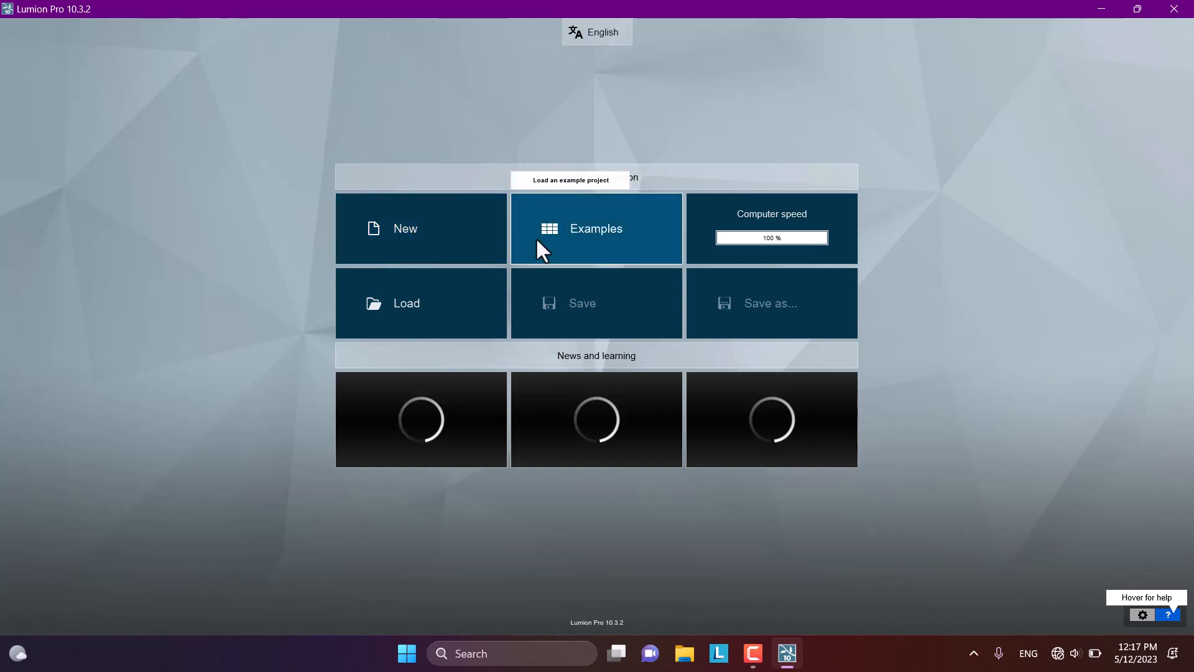
pyautogui.moveTo(605, 232)
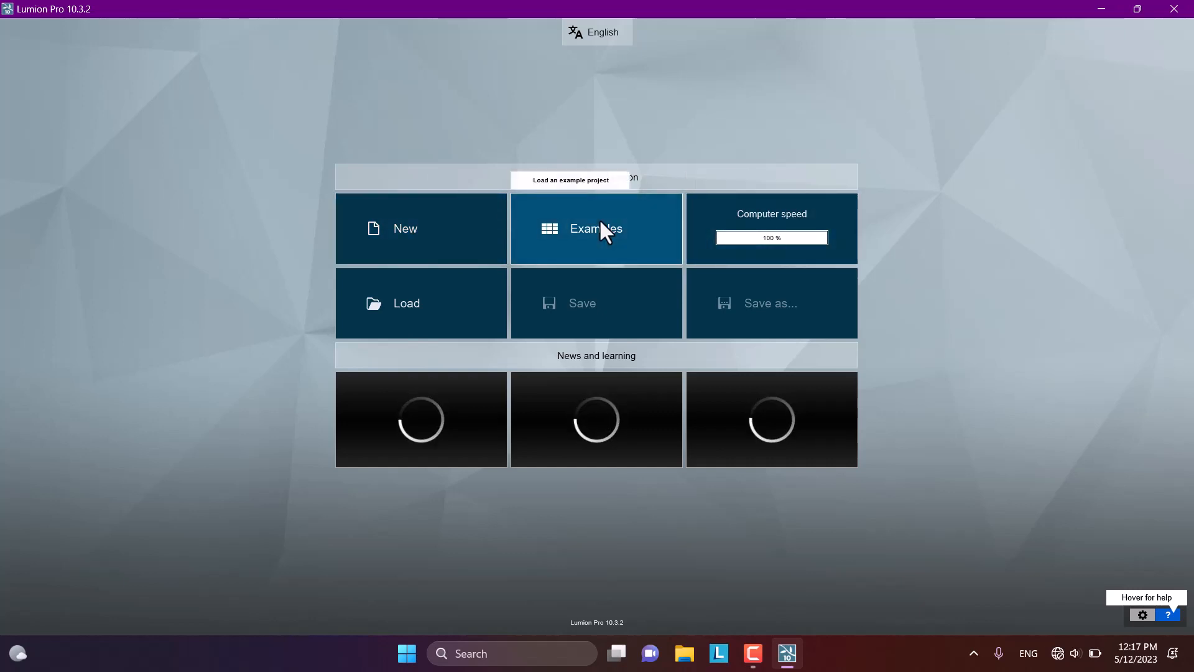
pyautogui.click(595, 228)
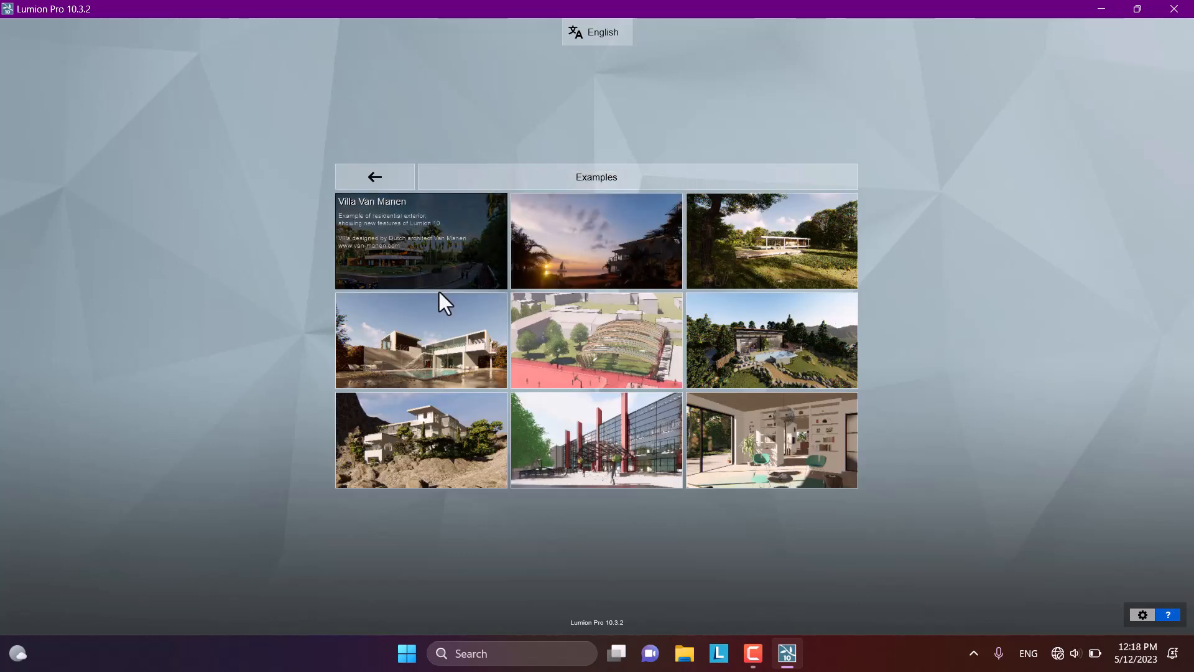
pyautogui.moveTo(421, 440)
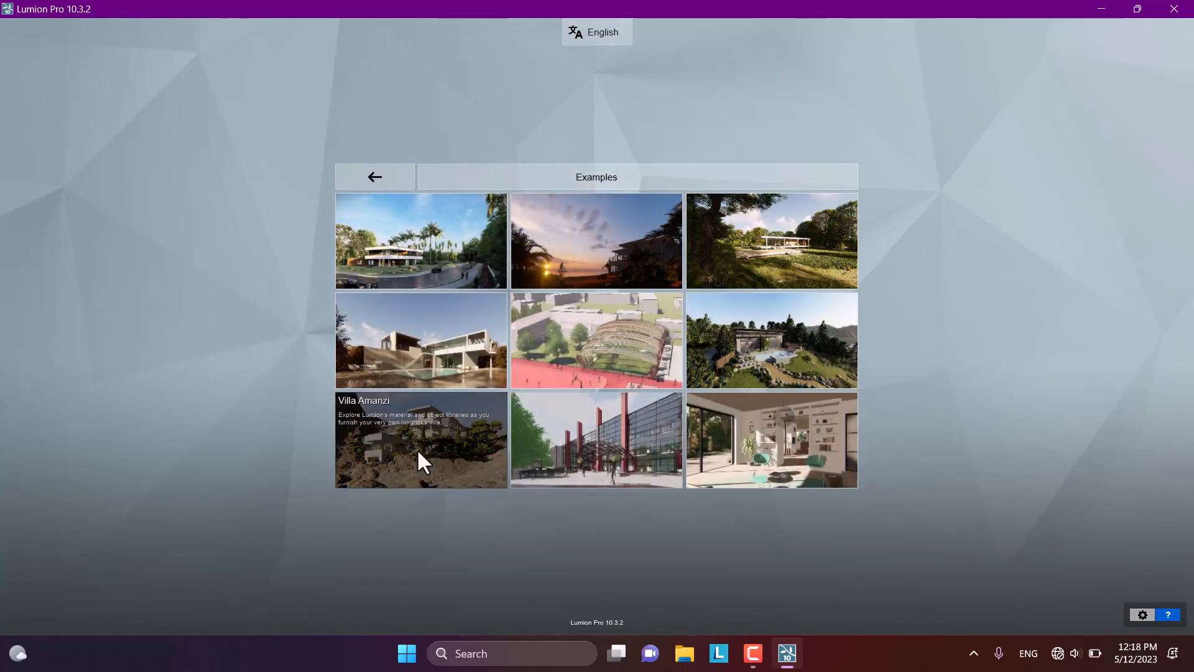
pyautogui.moveTo(784, 257)
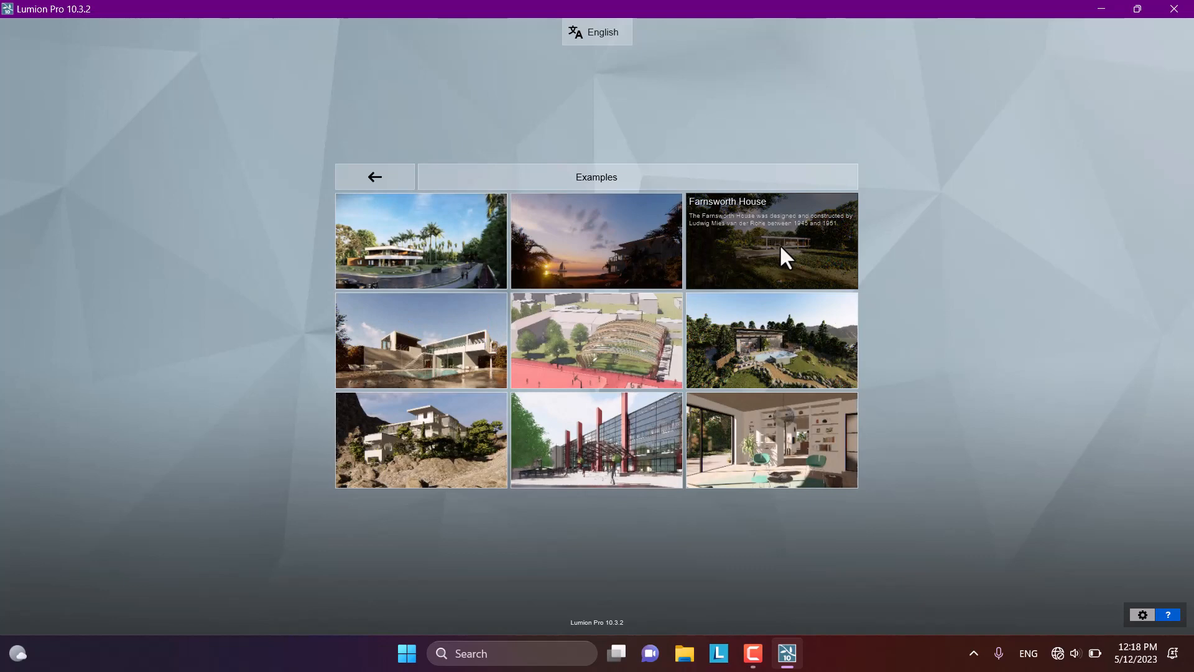
pyautogui.moveTo(556, 246)
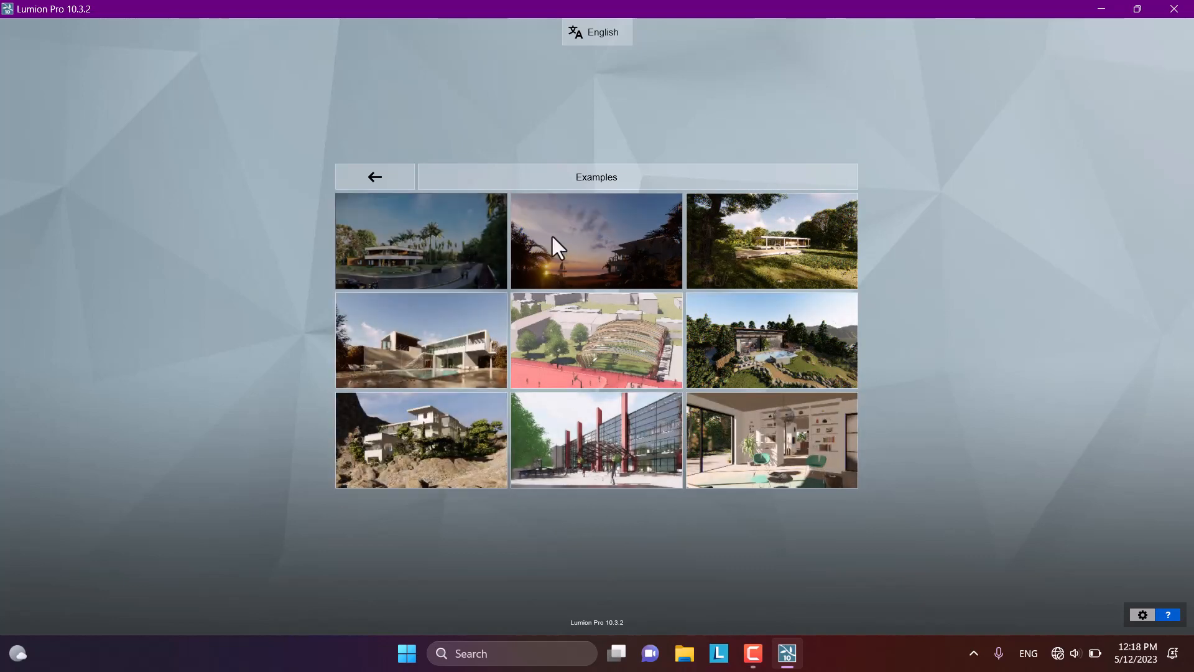
pyautogui.moveTo(396, 210)
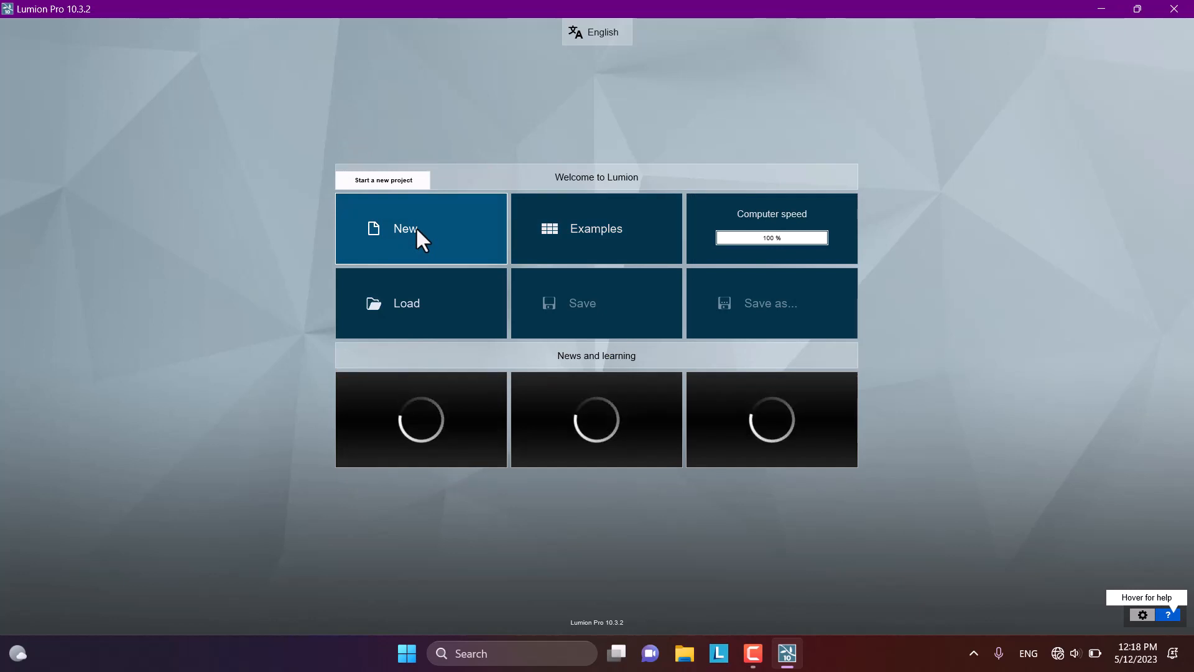
pyautogui.moveTo(434, 313)
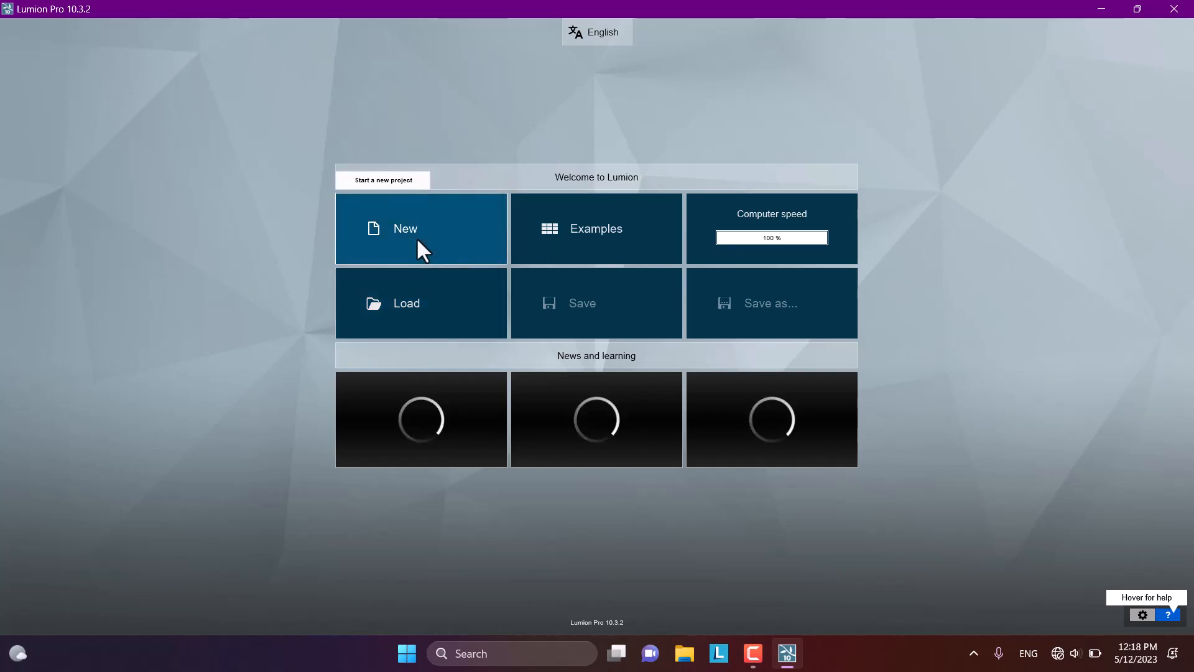
# - Start a new project from the welcome screen's New tile
pyautogui.click(420, 228)
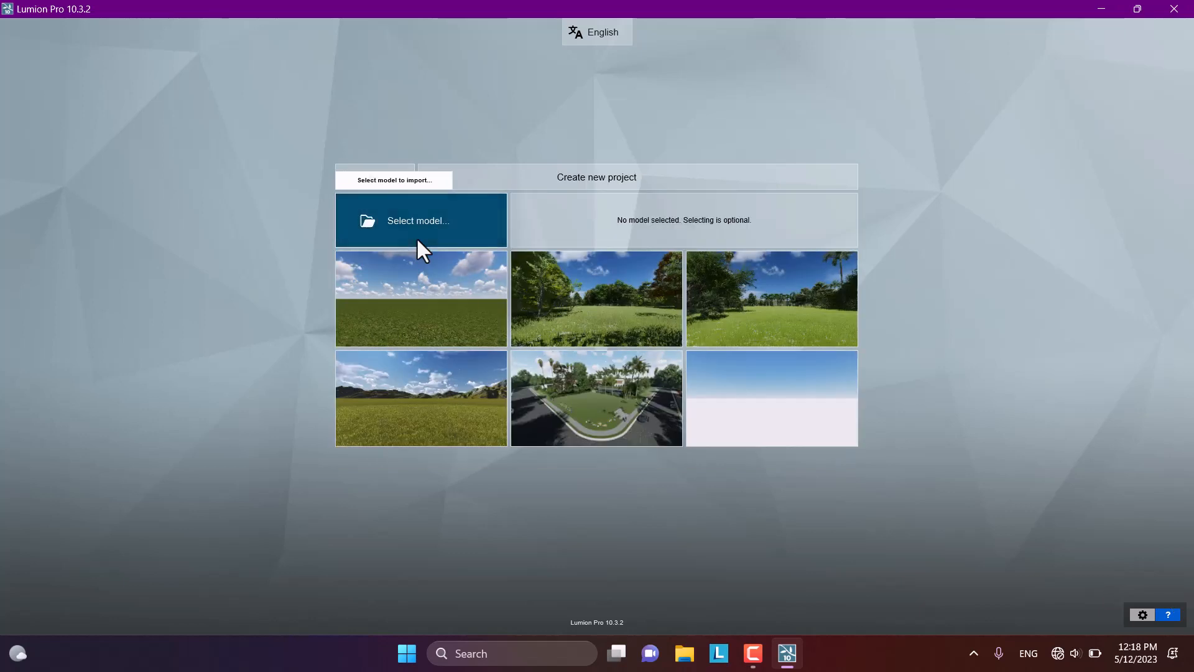
pyautogui.moveTo(425, 293)
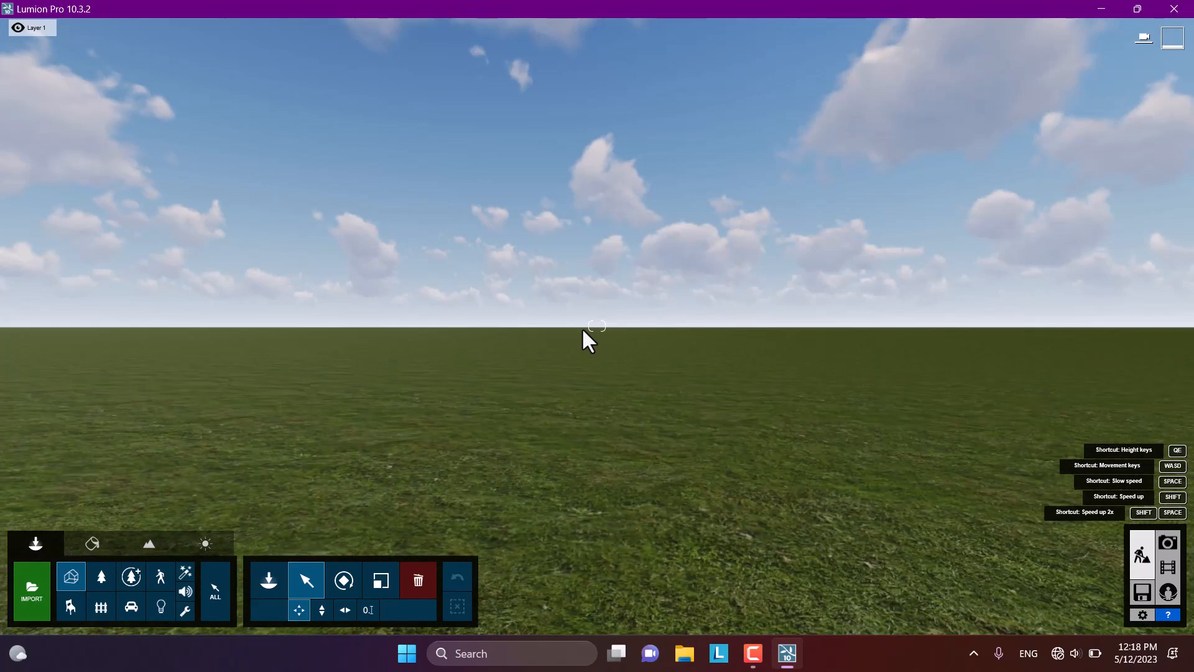
pyautogui.click(597, 328)
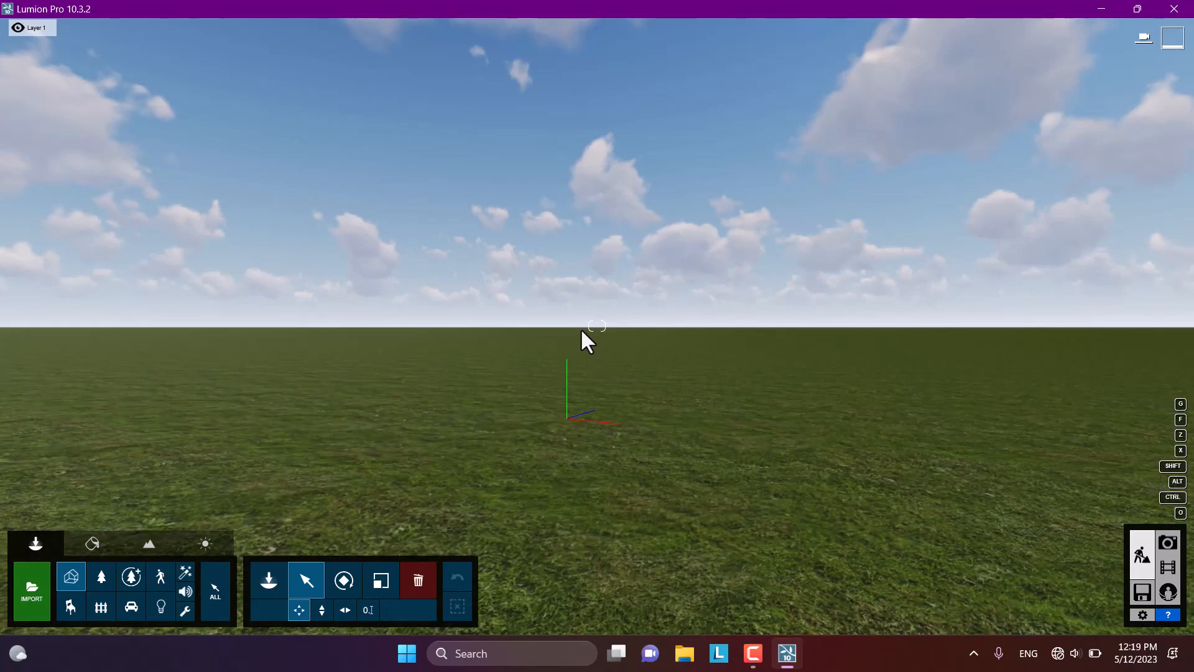
pyautogui.moveTo(1180, 404)
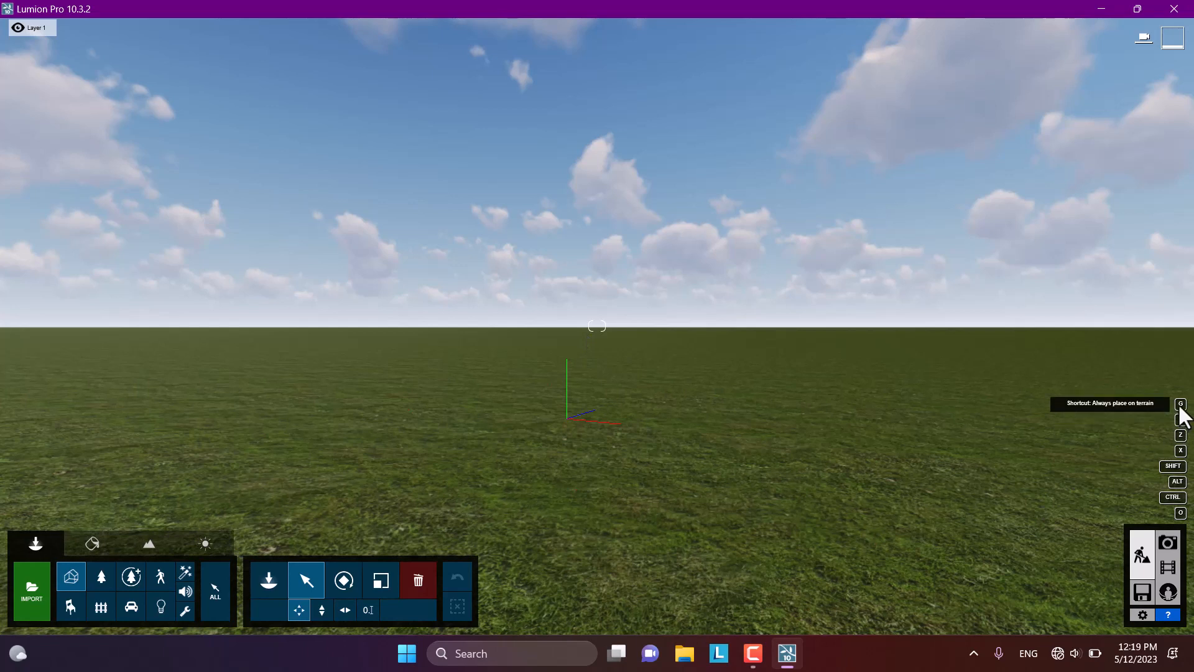
pyautogui.moveTo(1180, 449)
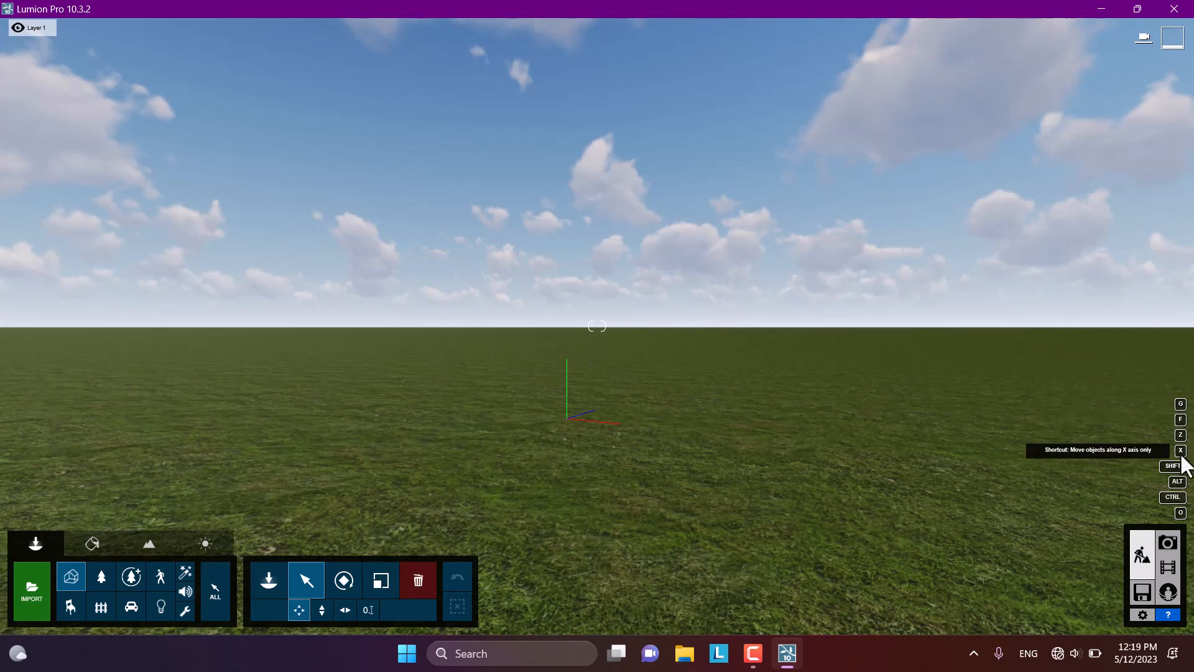
pyautogui.moveTo(1183, 501)
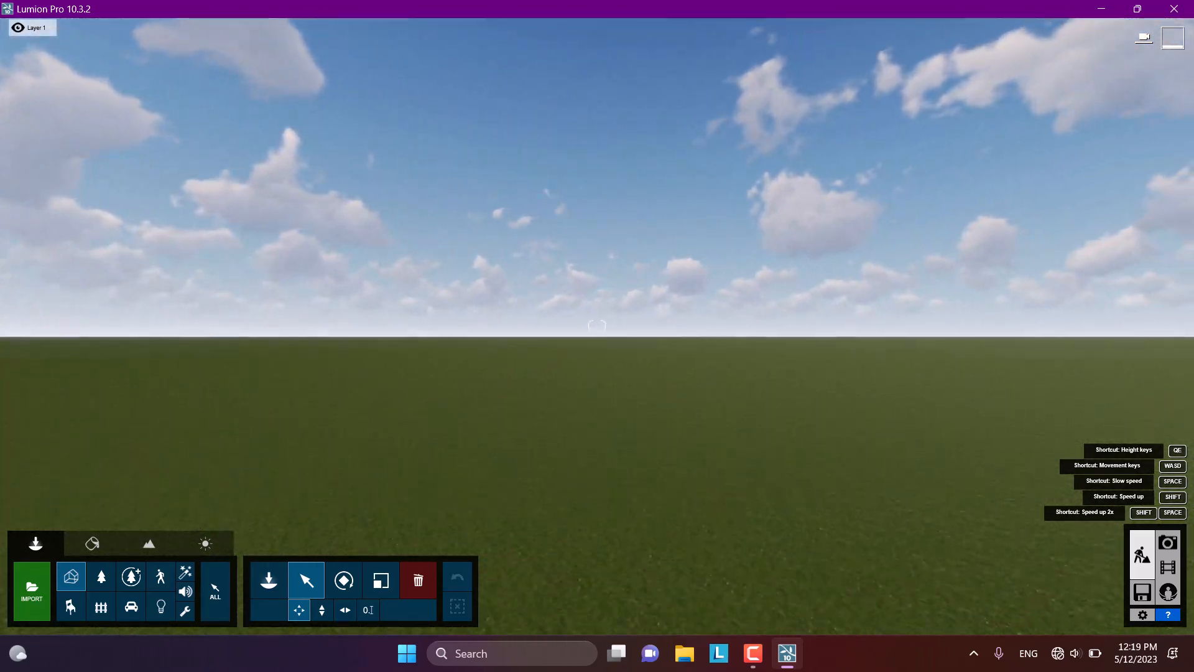
pyautogui.moveTo(570, 339)
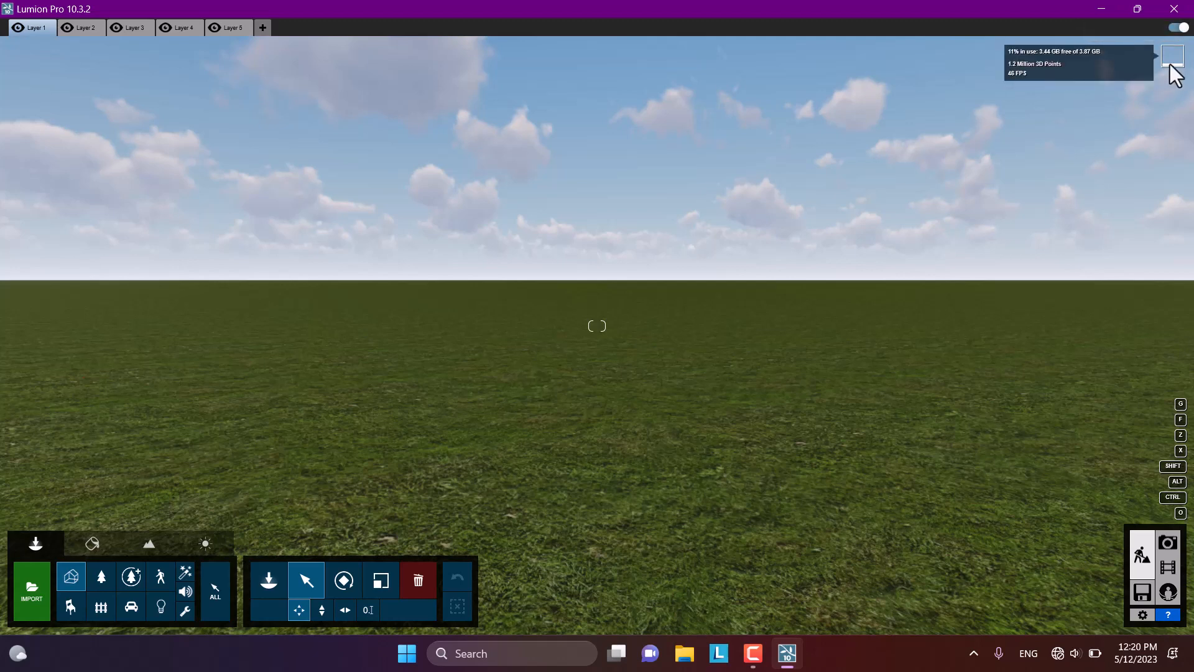
pyautogui.click(17, 28)
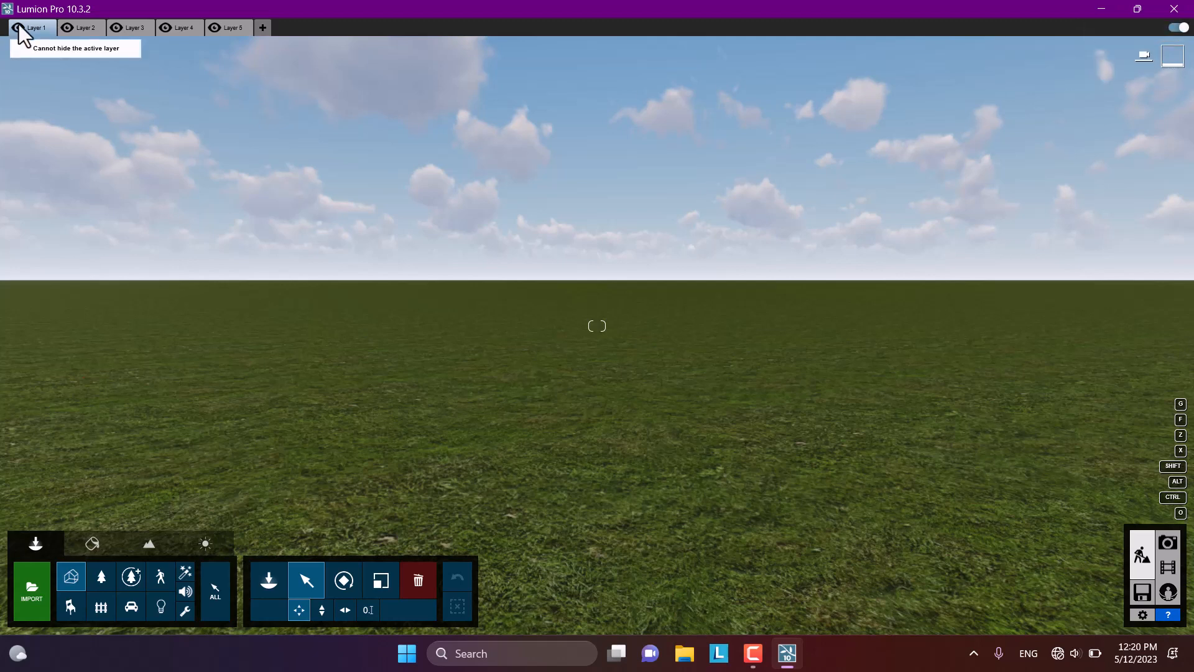
pyautogui.moveTo(84, 28)
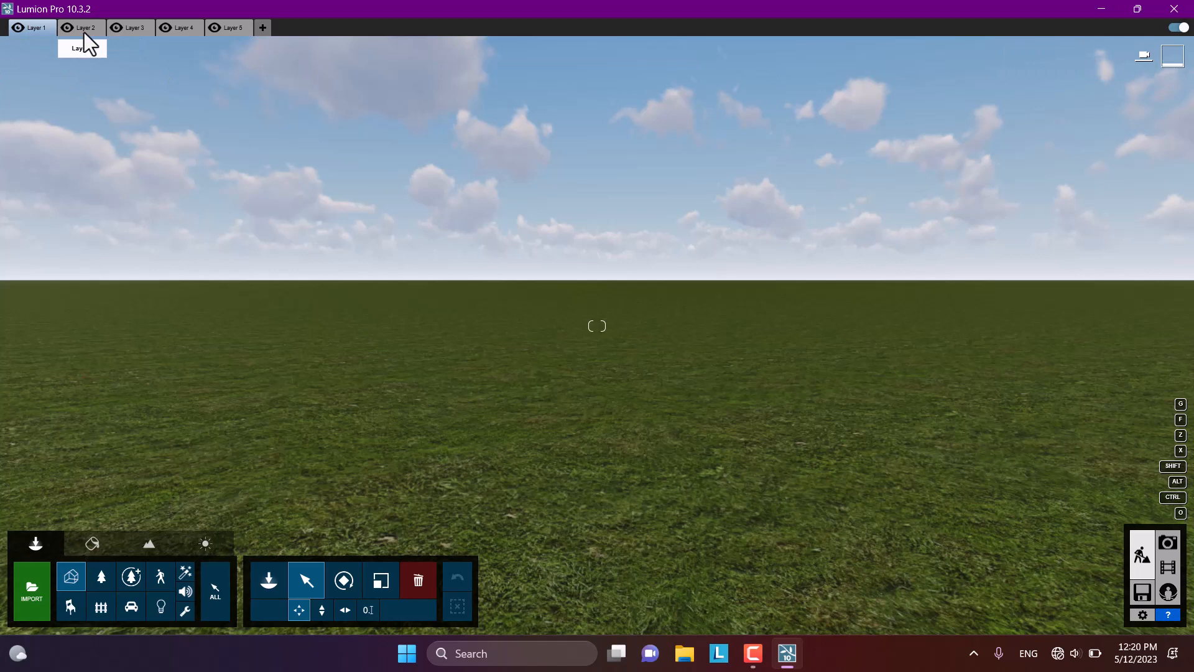
pyautogui.moveTo(126, 88)
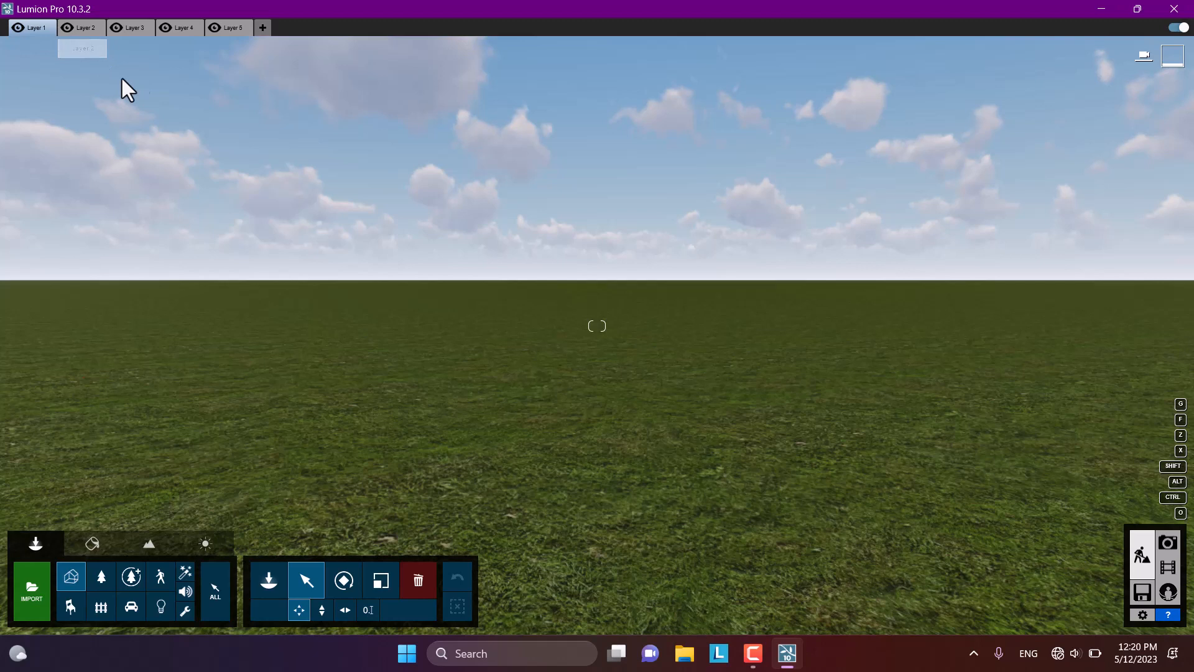
pyautogui.moveTo(206, 82)
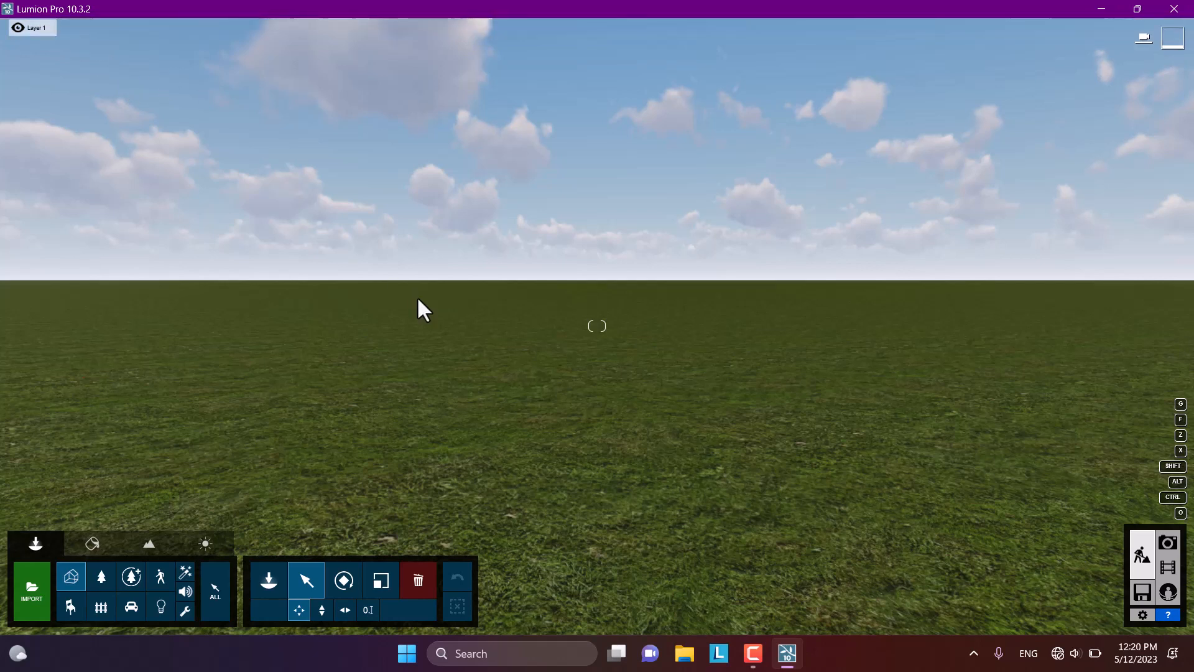
pyautogui.moveTo(166, 495)
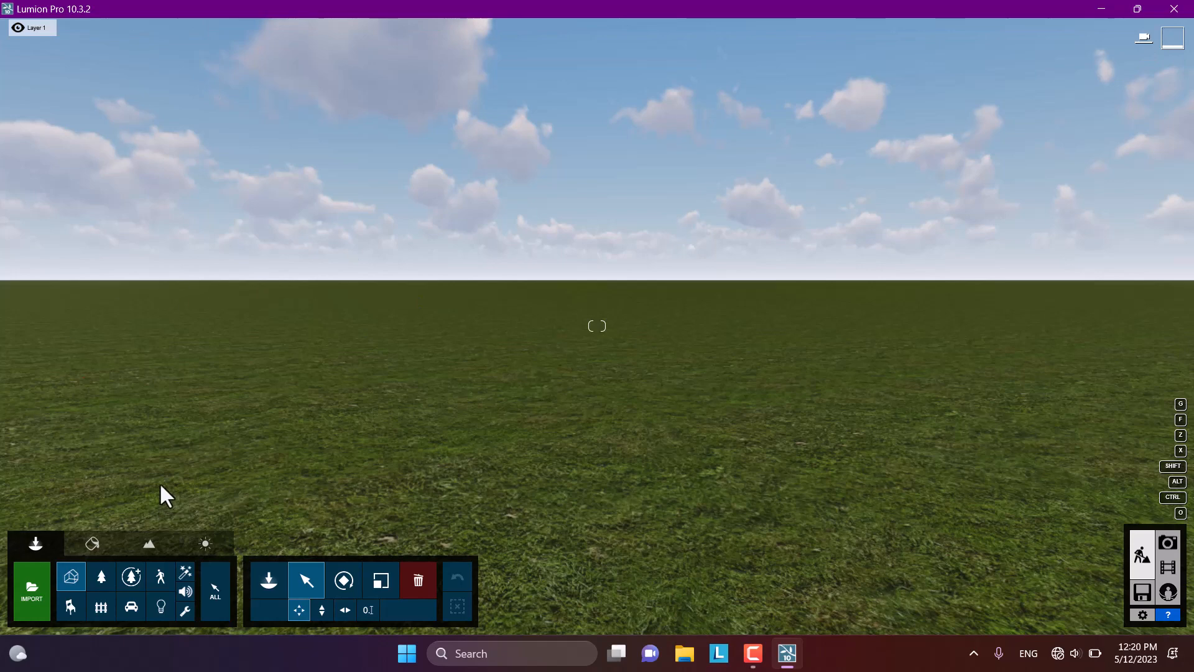
pyautogui.moveTo(1170, 441)
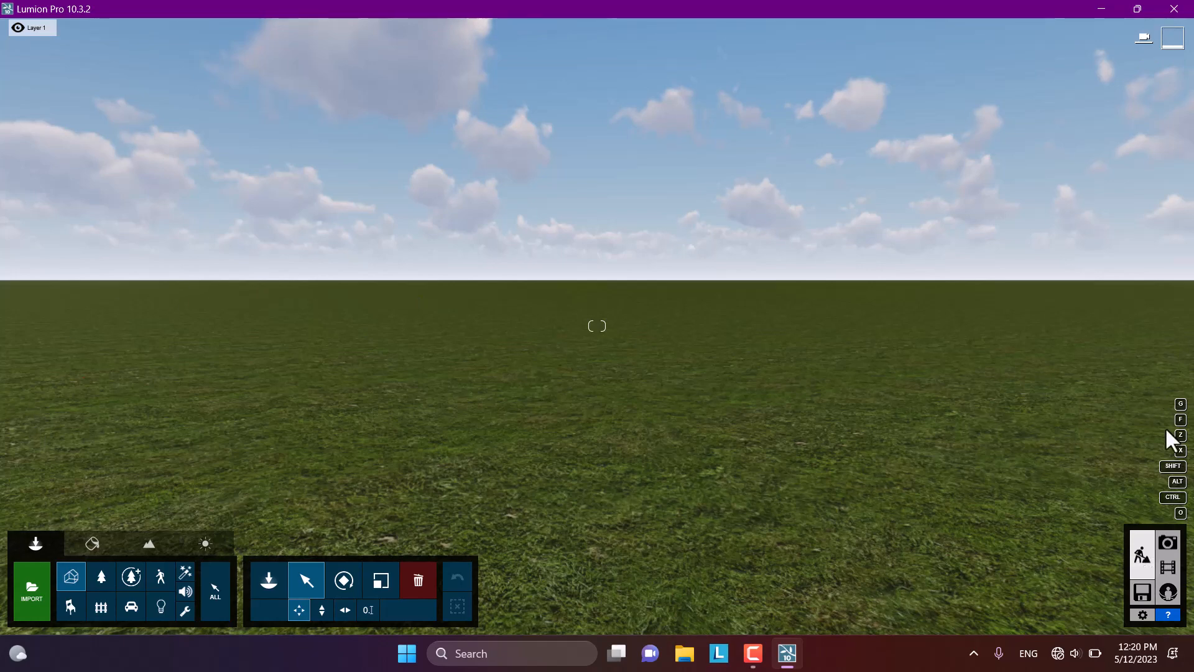
pyautogui.moveTo(1038, 597)
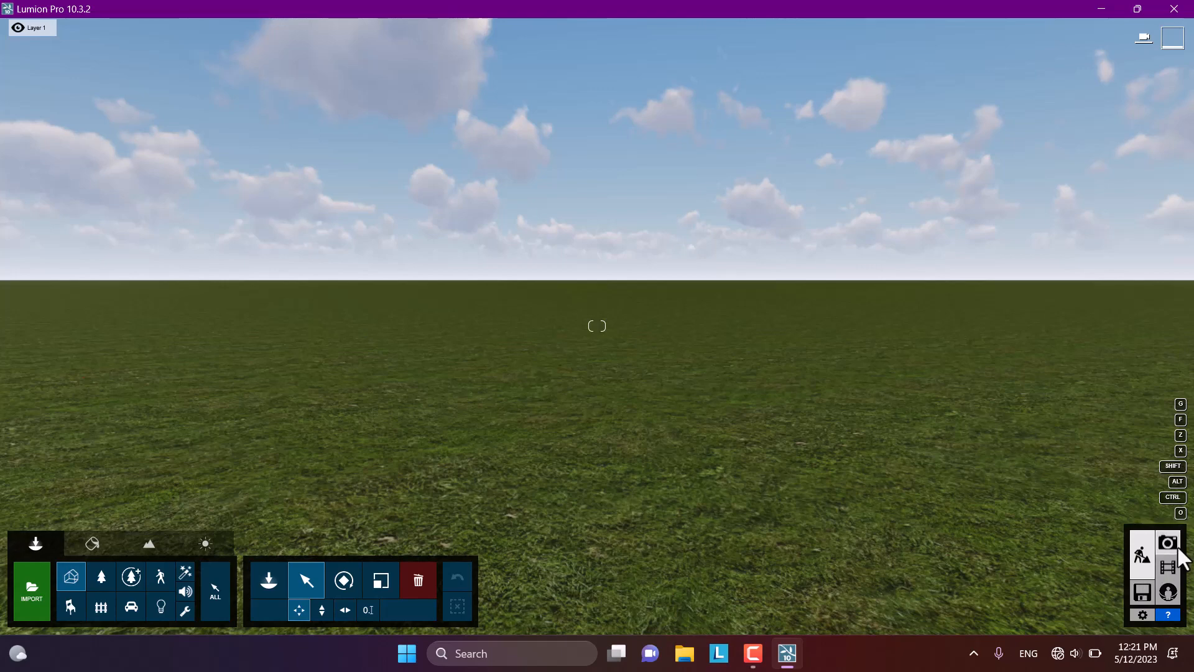
pyautogui.click(1167, 542)
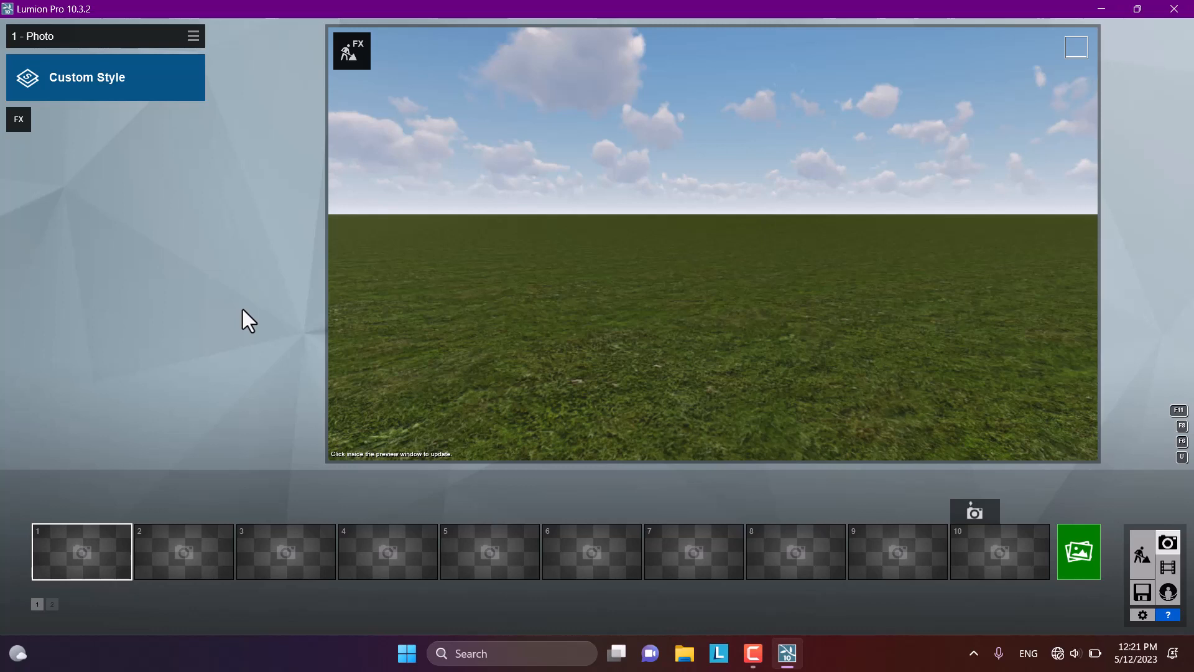
pyautogui.click(86, 77)
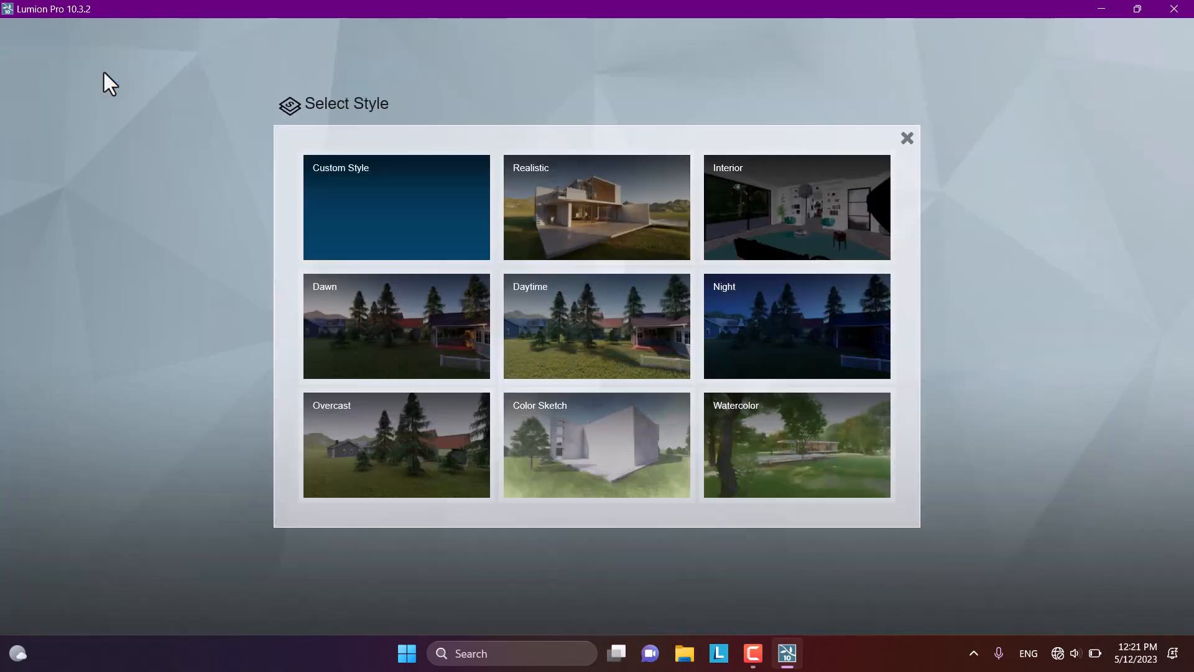
pyautogui.moveTo(946, 143)
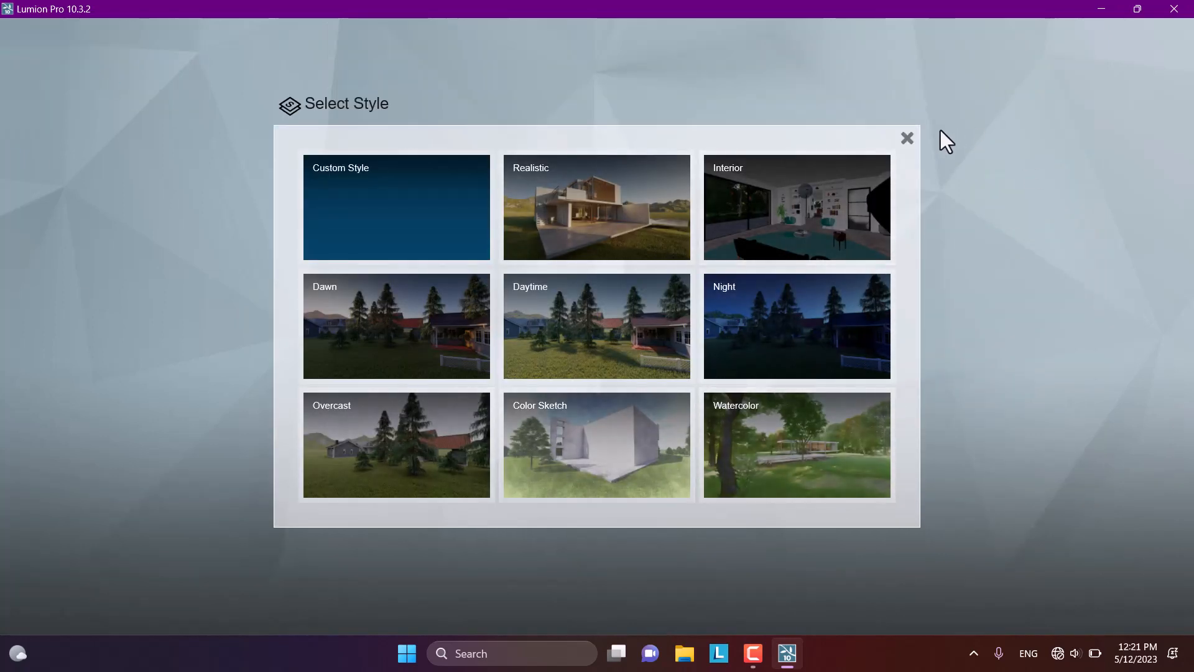
pyautogui.click(395, 207)
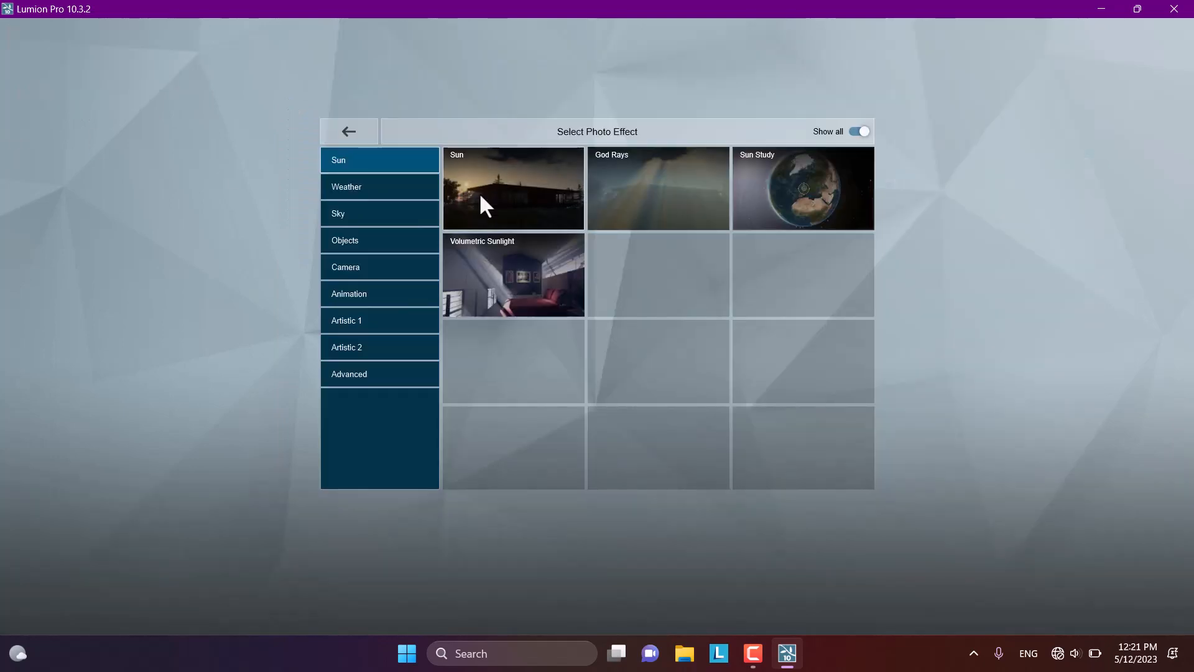
pyautogui.click(349, 131)
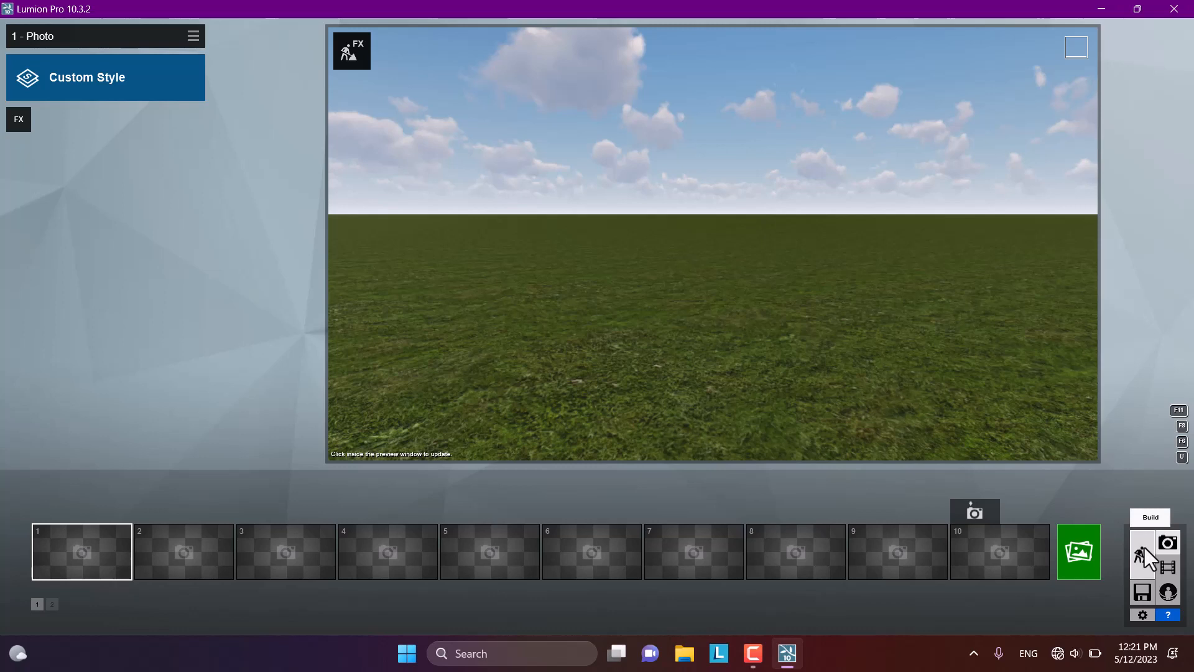
pyautogui.click(1142, 554)
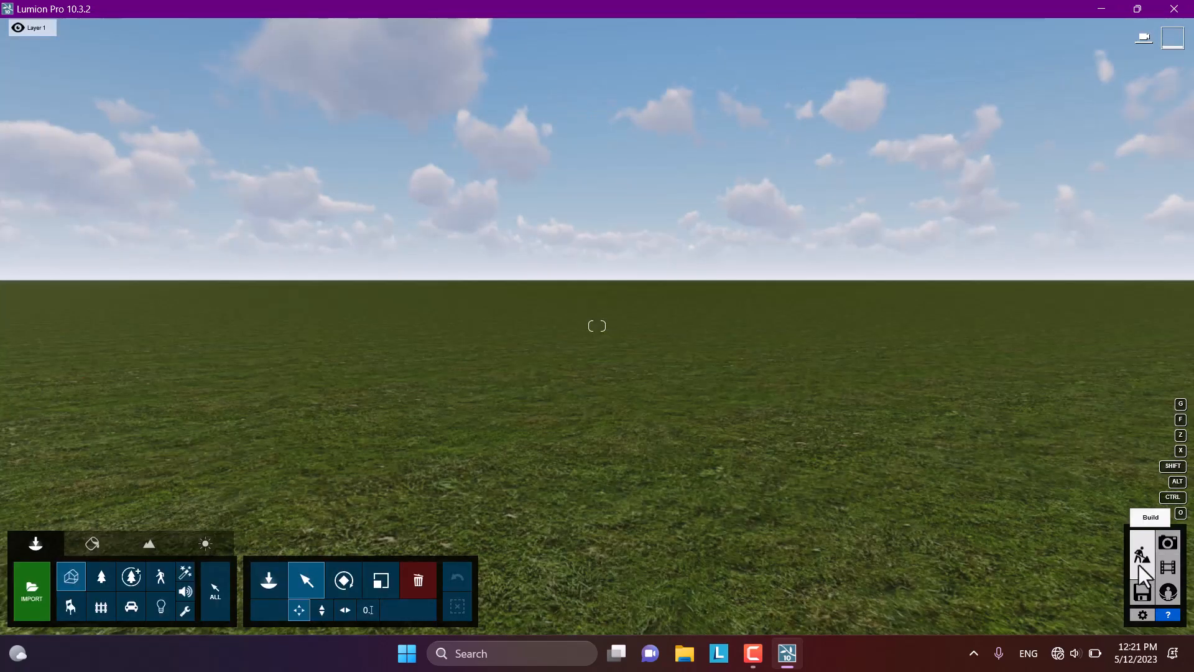
pyautogui.click(1167, 567)
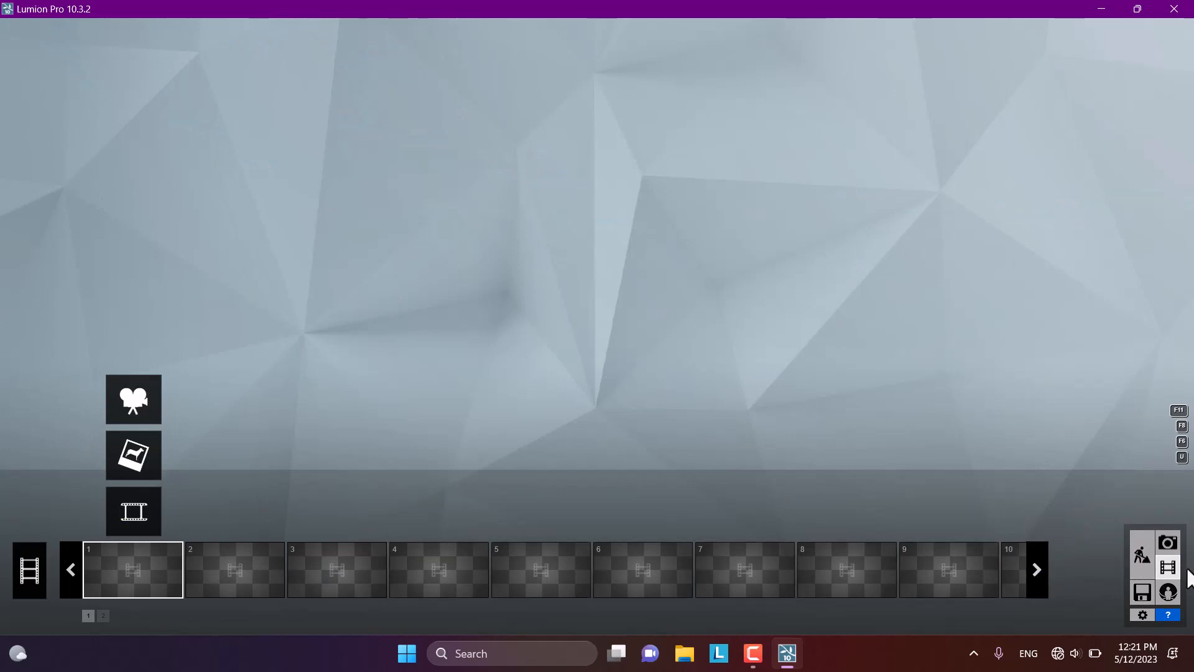
pyautogui.moveTo(1167, 591)
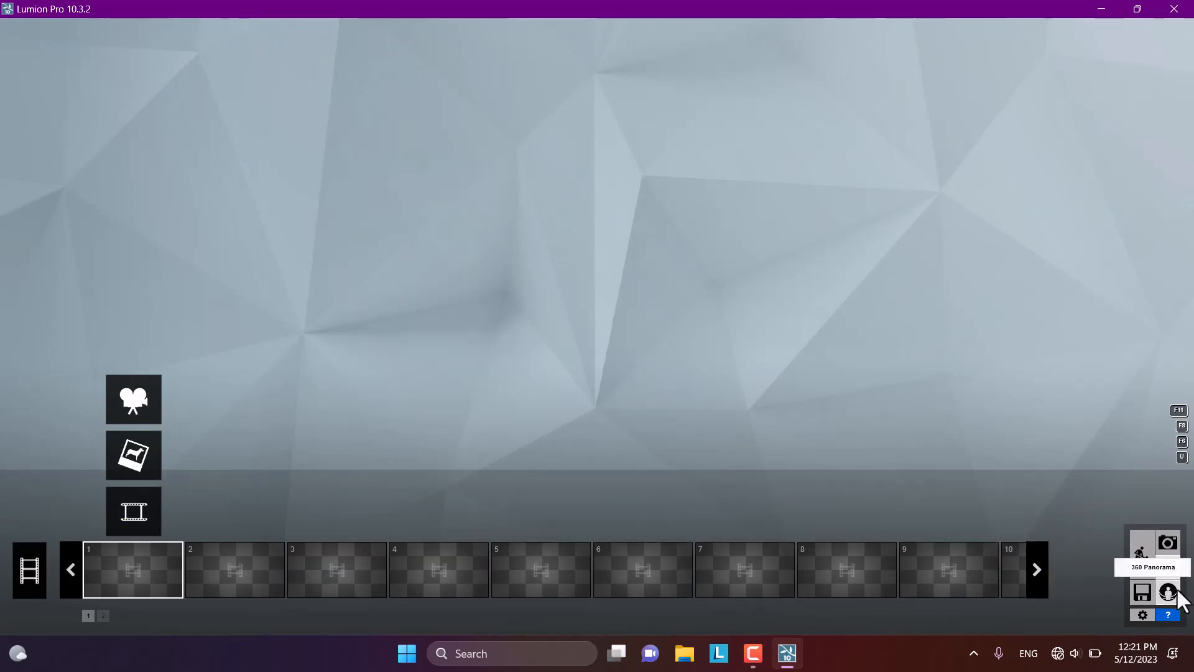
pyautogui.click(1140, 593)
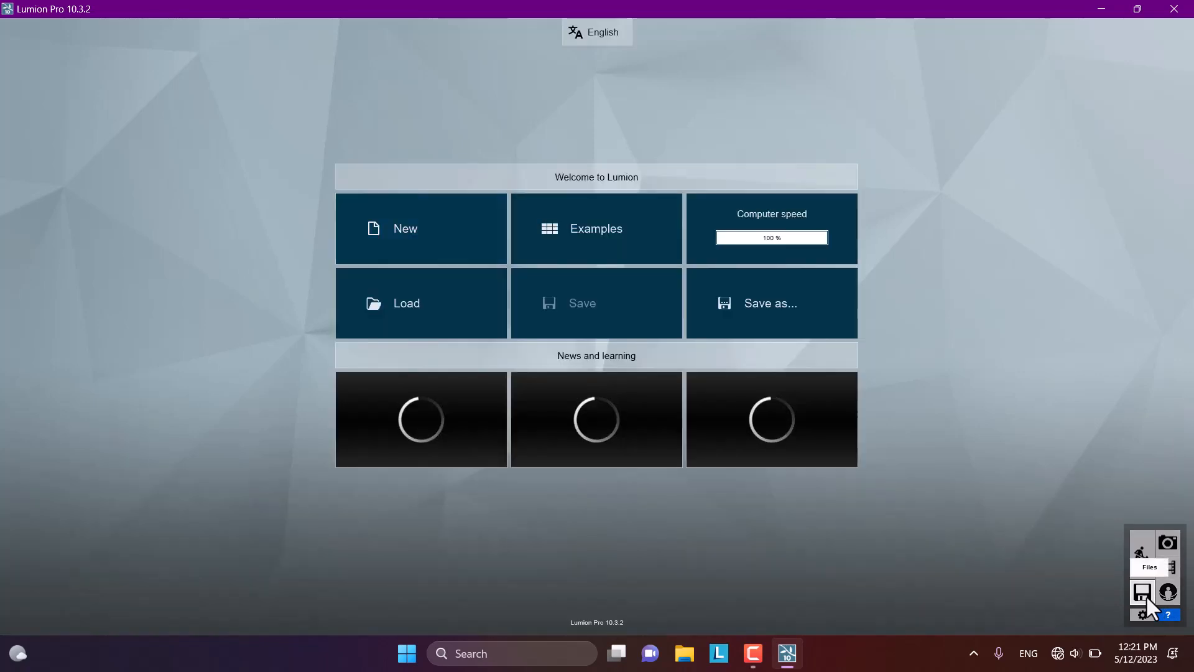
pyautogui.click(596, 302)
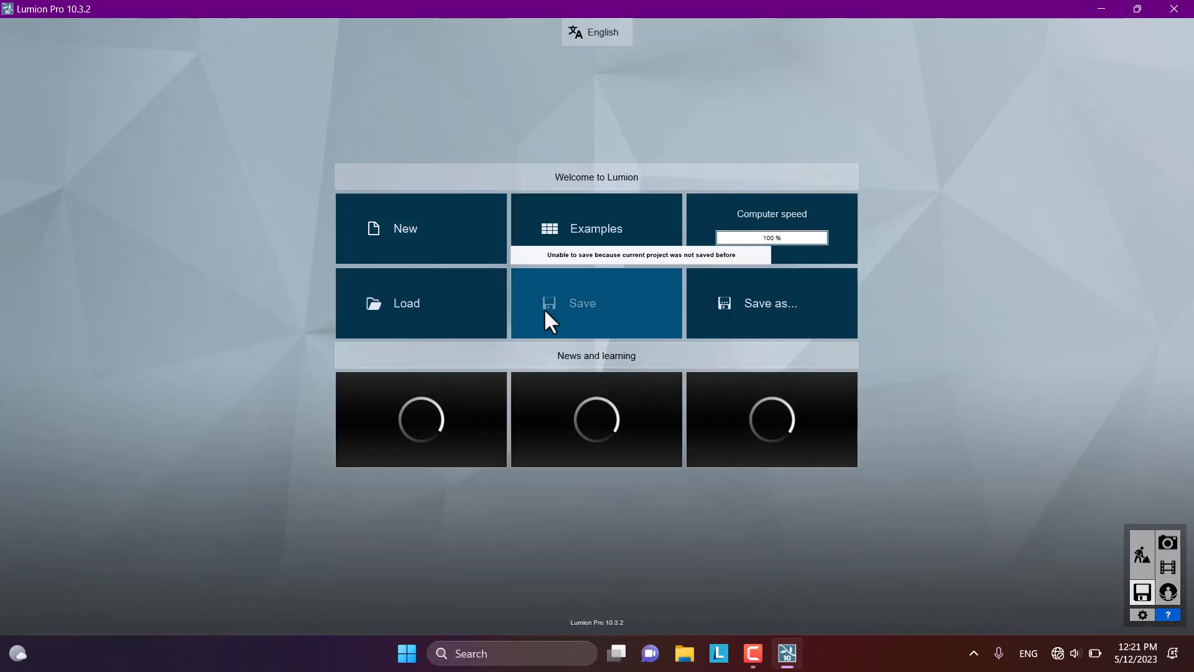
pyautogui.moveTo(770, 319)
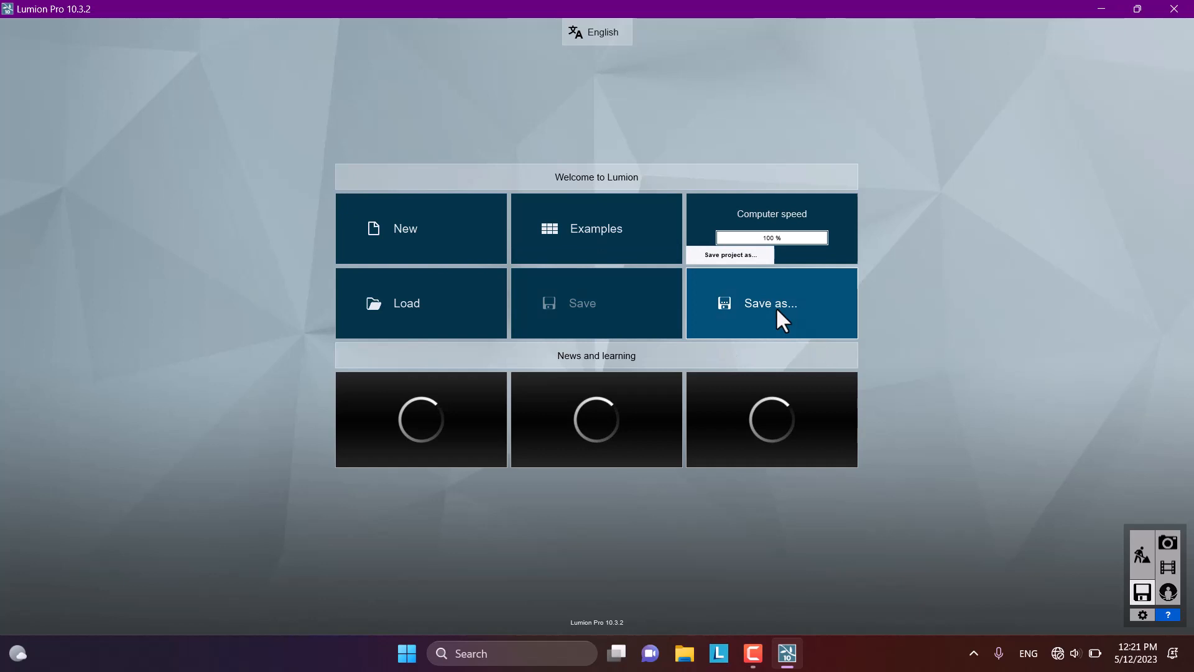
pyautogui.click(770, 302)
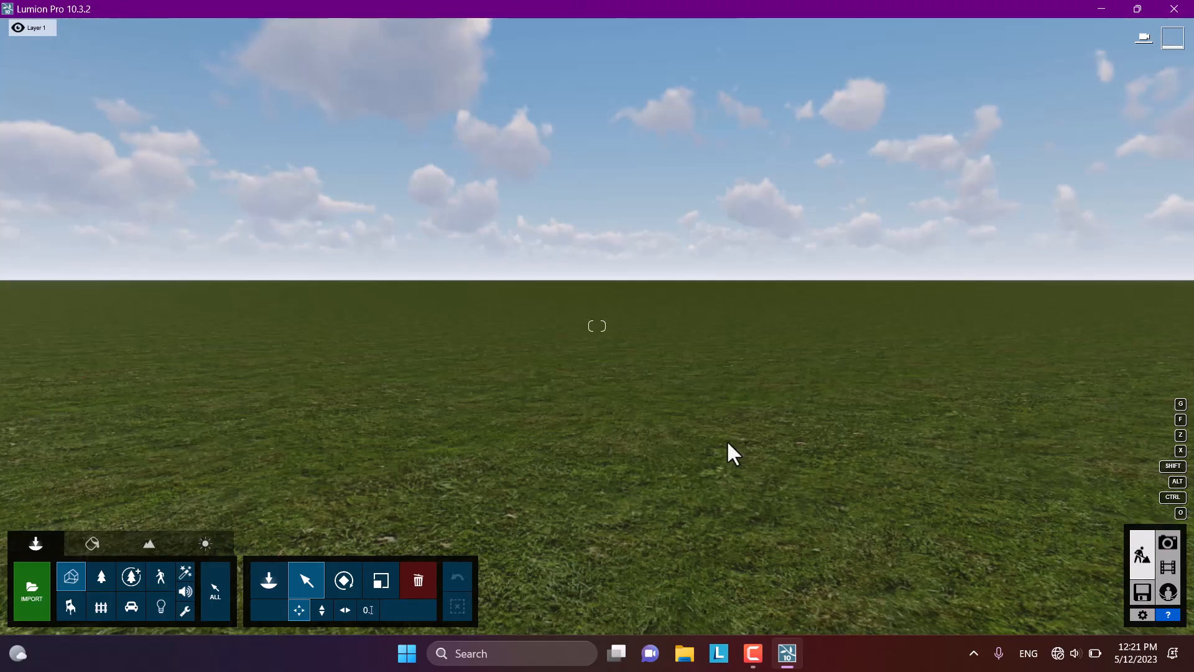
pyautogui.moveTo(1095, 659)
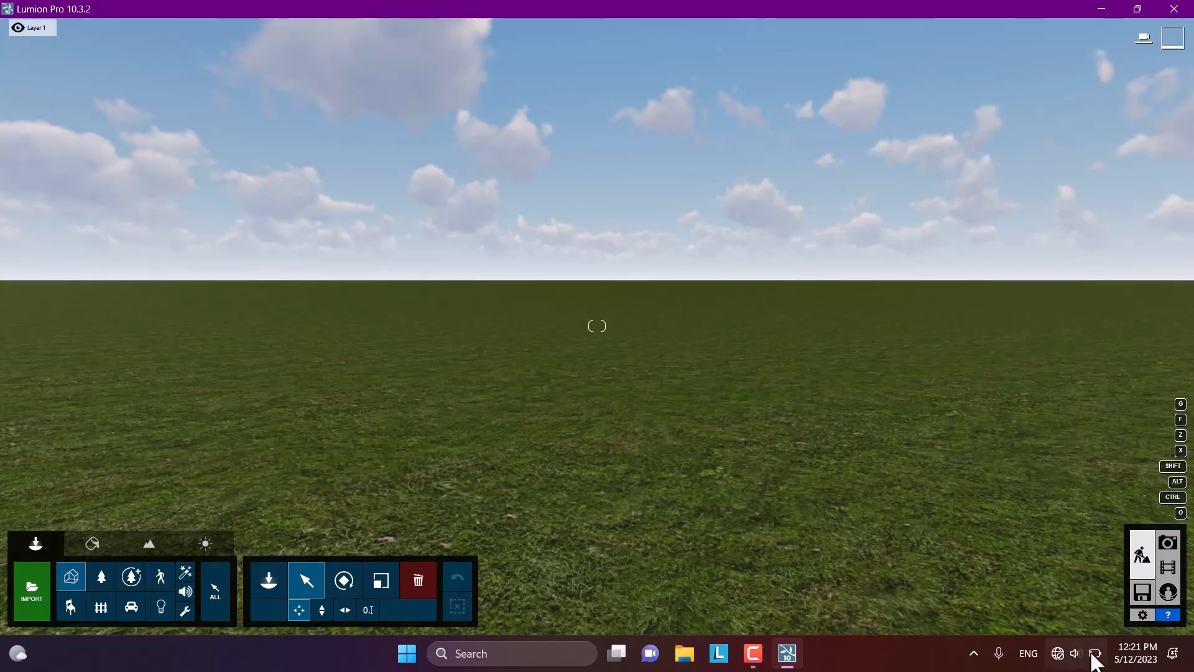
pyautogui.moveTo(1062, 562)
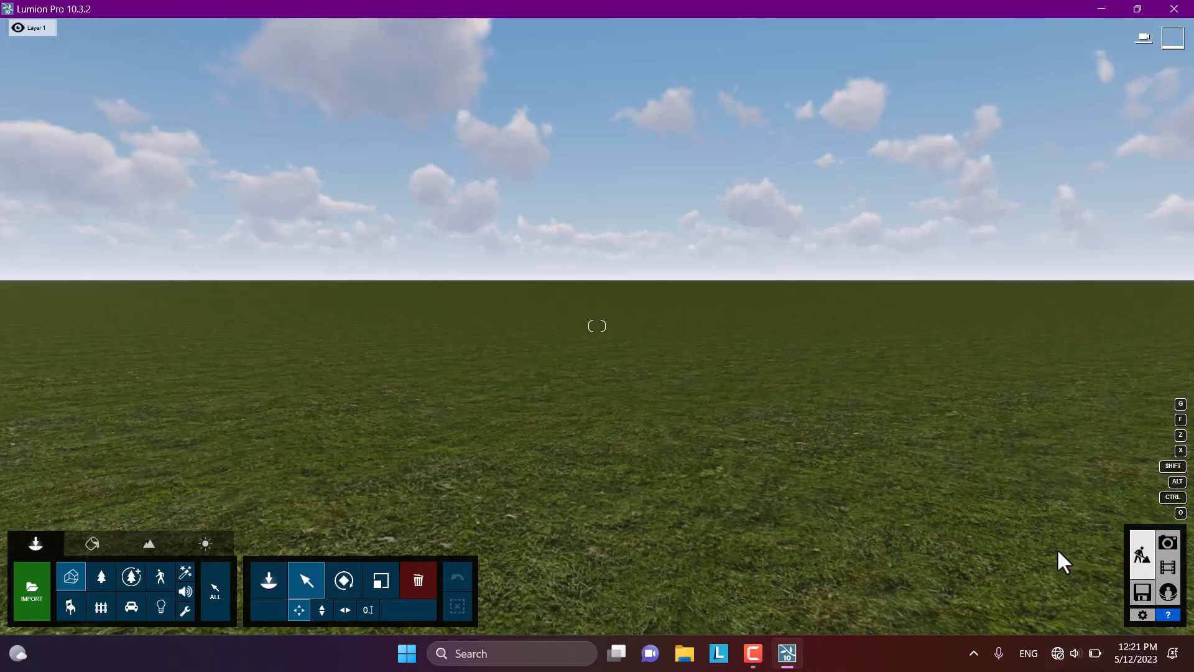
pyautogui.moveTo(1095, 652)
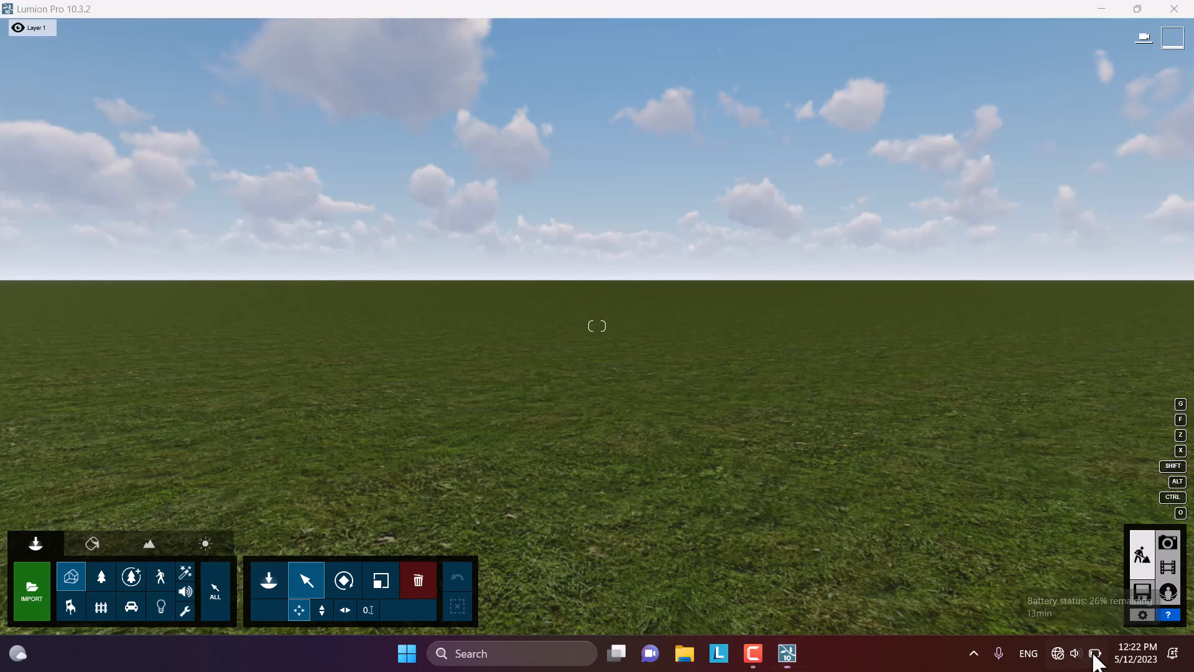
pyautogui.moveTo(204, 462)
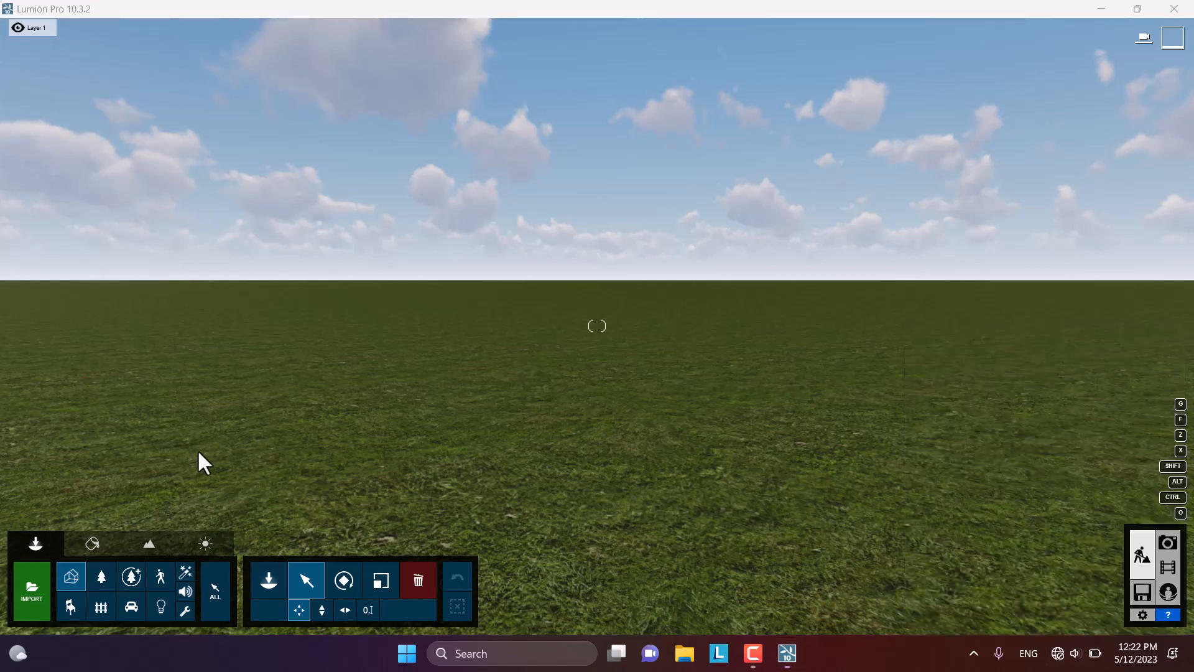
pyautogui.moveTo(69, 567)
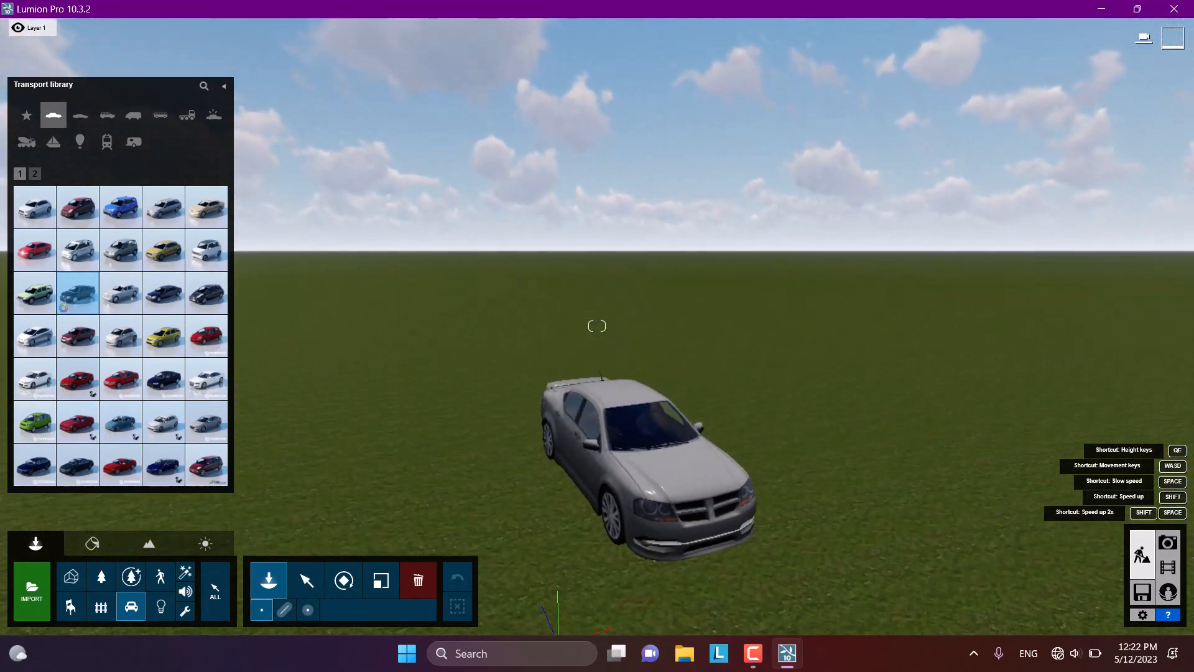
# - Place the gray sedan on the grass and return to editing vehicles
pyautogui.click(647, 457)
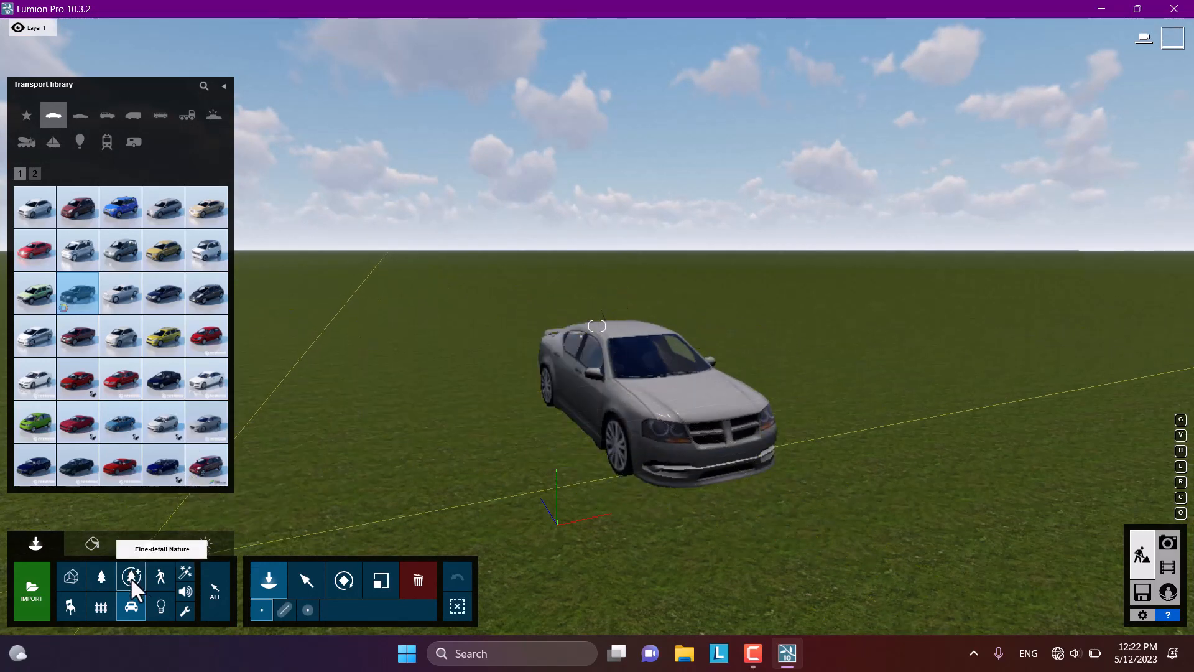
pyautogui.click(214, 592)
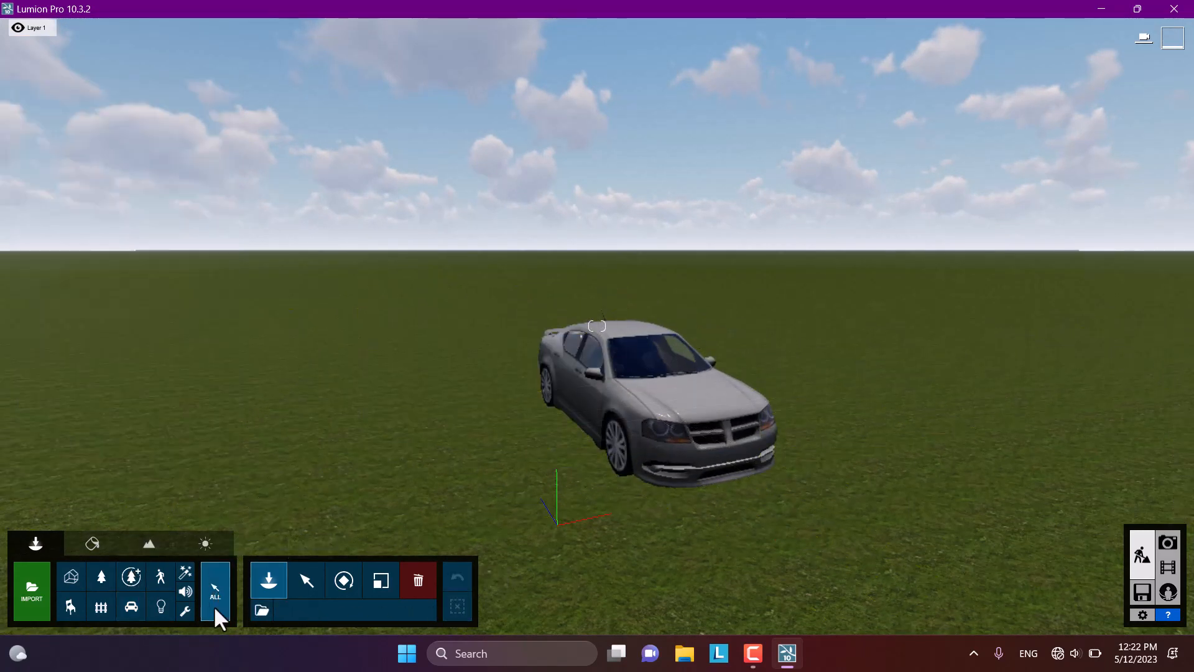
pyautogui.moveTo(130, 607)
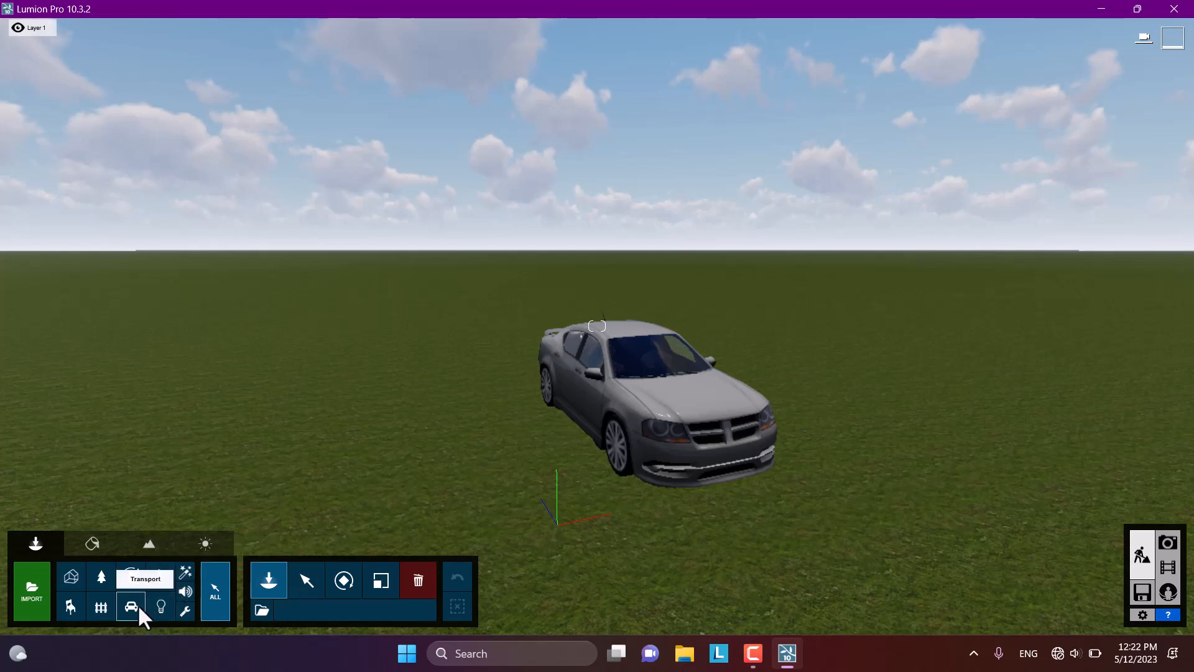
pyautogui.click(130, 606)
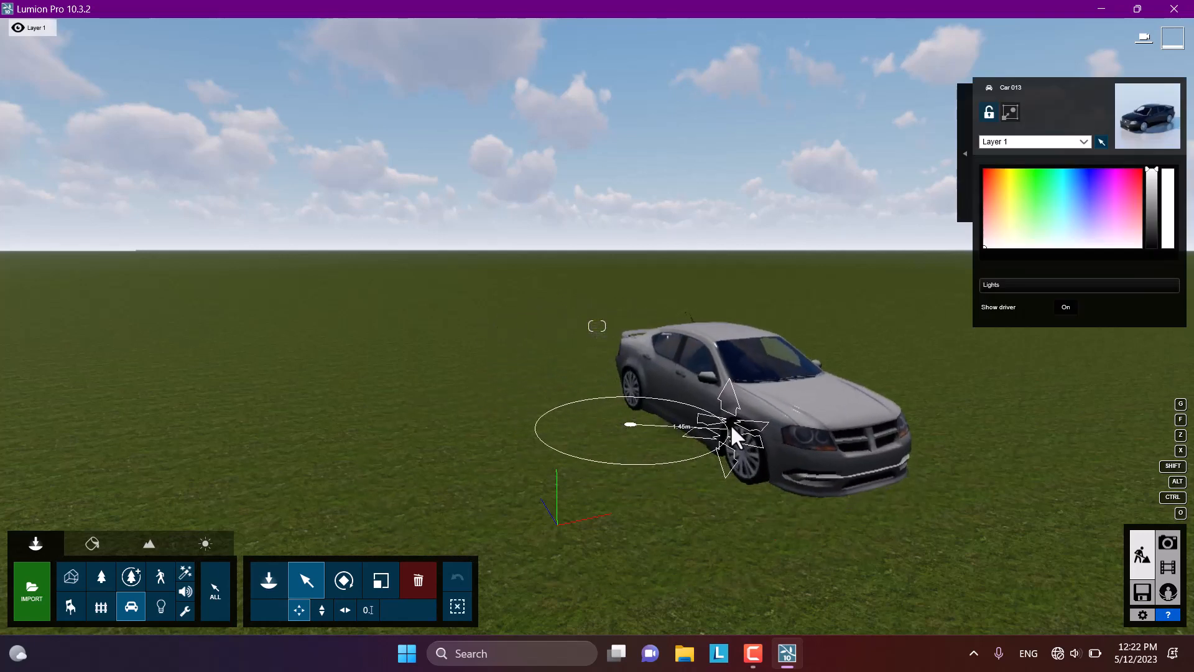
# - Move the sedan farther out on the grass and adjust its height
pyautogui.click(731, 427)
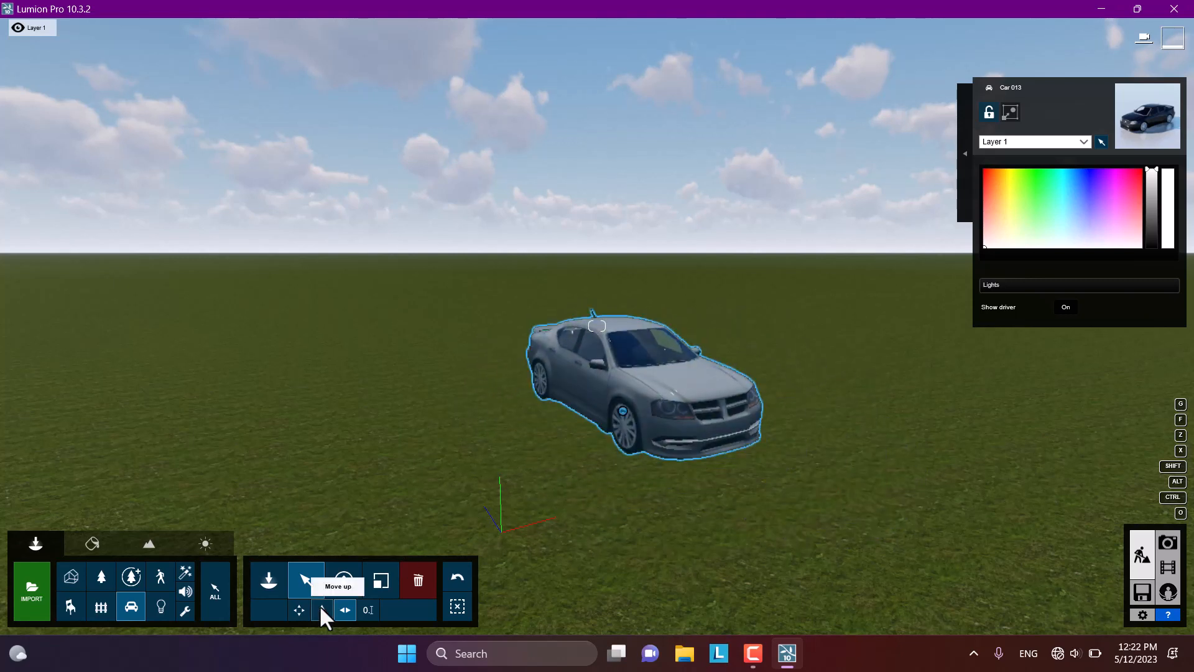
pyautogui.click(321, 610)
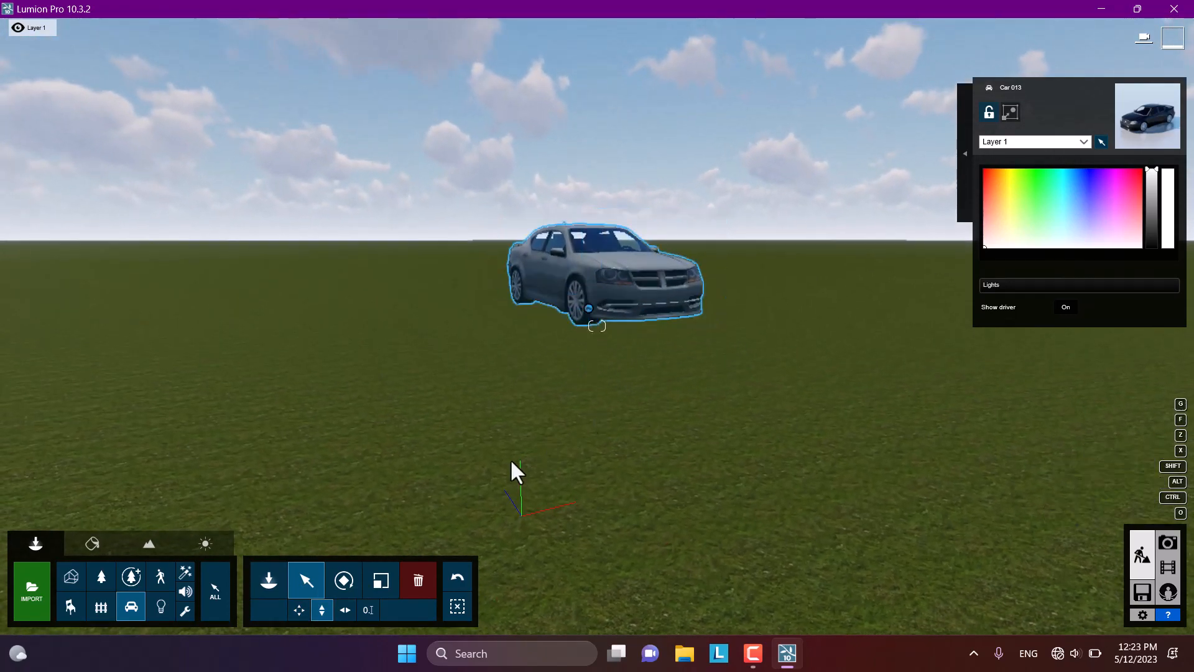
pyautogui.moveTo(381, 423)
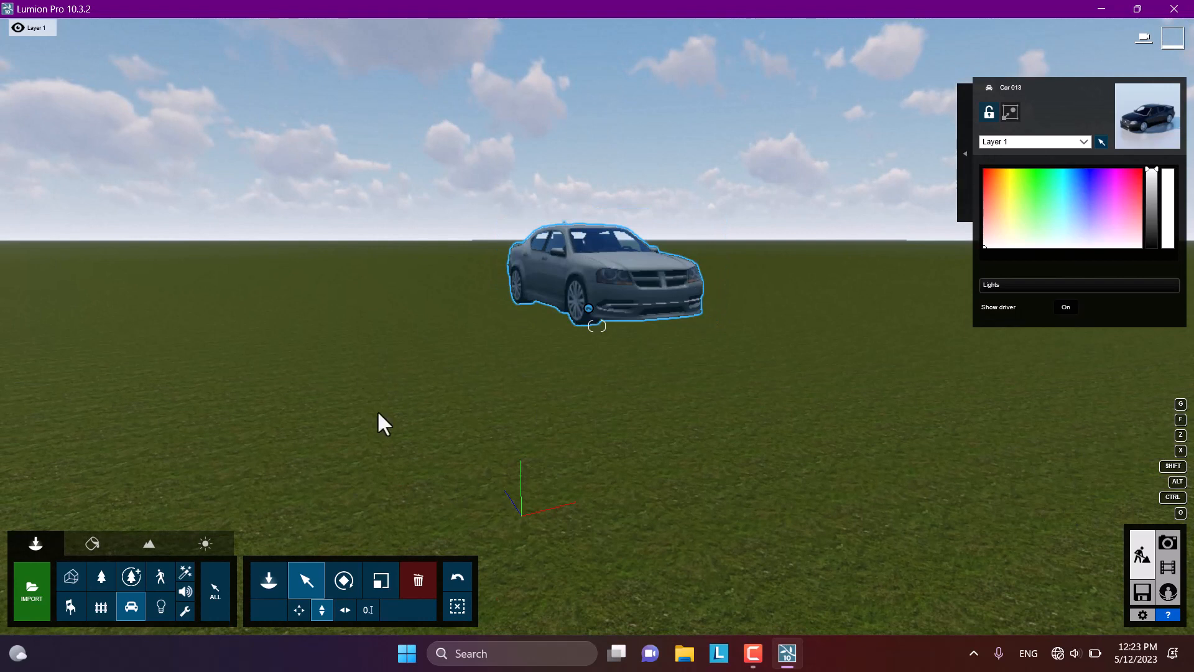
pyautogui.moveTo(299, 610)
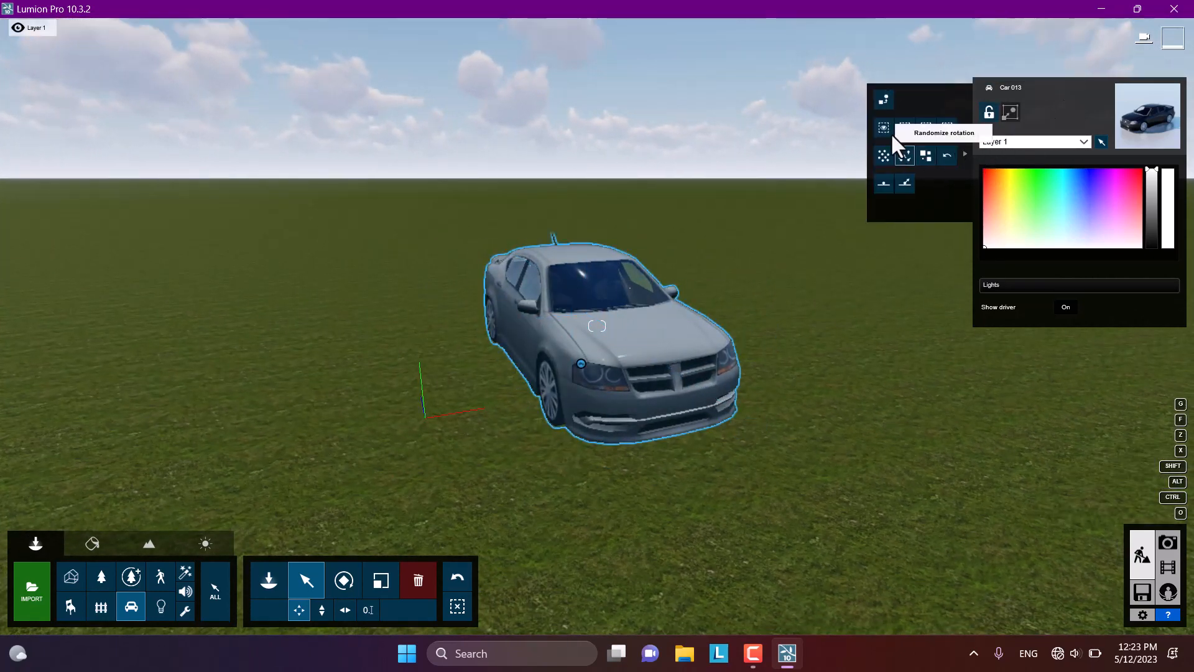
pyautogui.moveTo(926, 127)
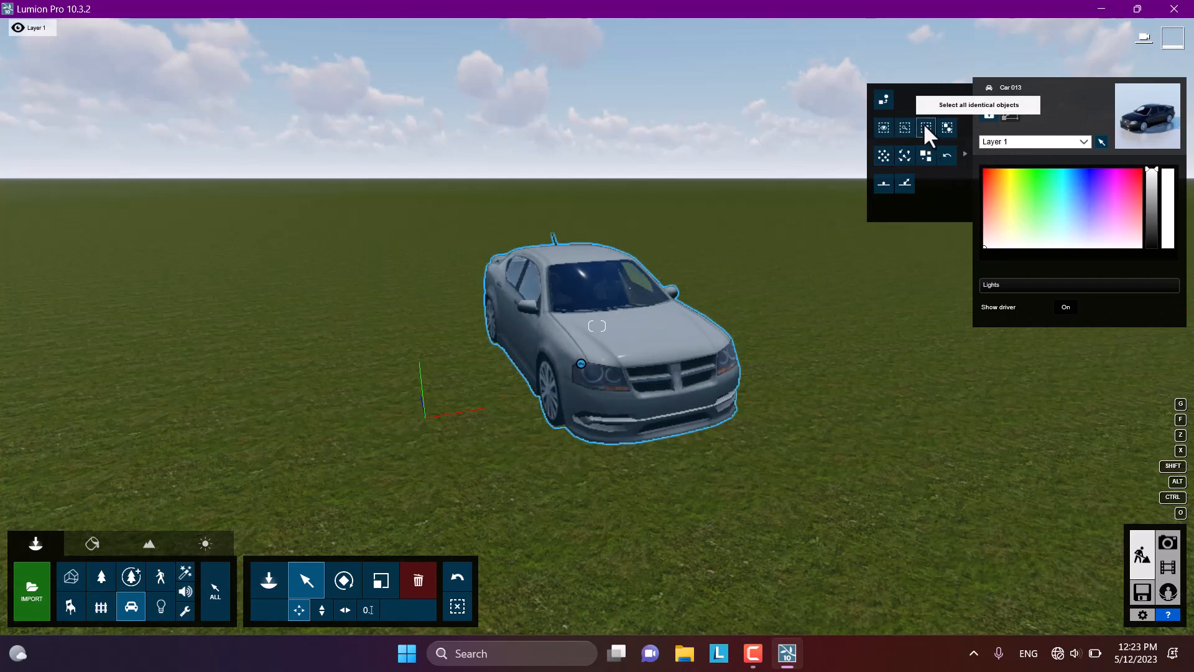
pyautogui.moveTo(904, 183)
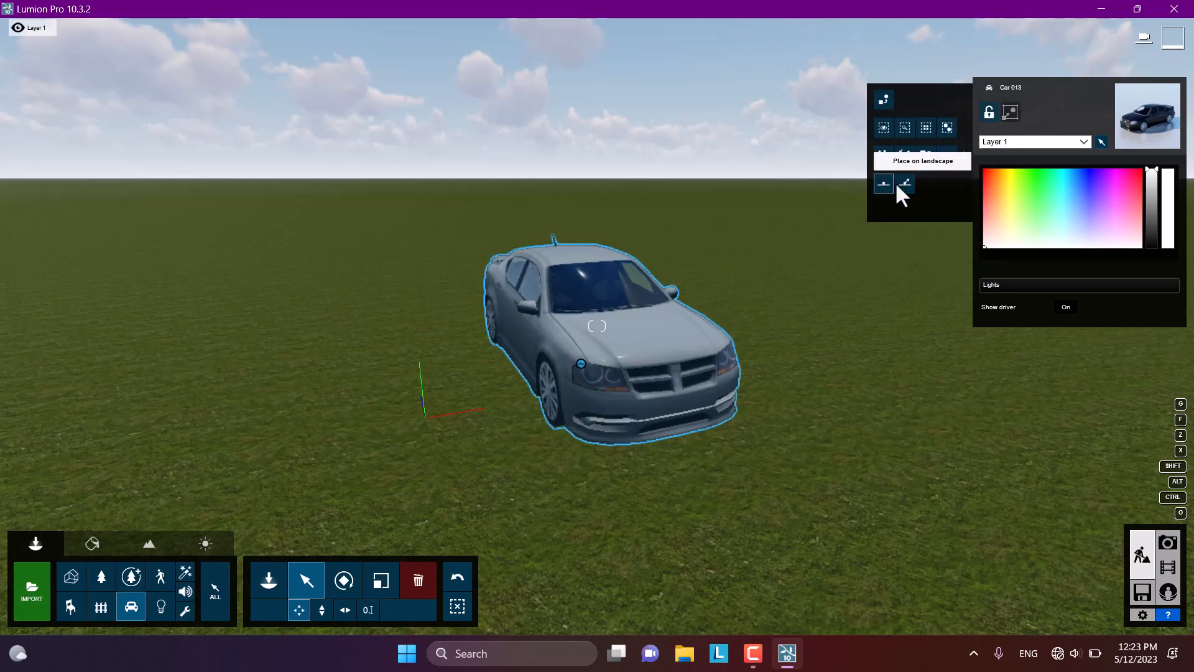
pyautogui.moveTo(906, 184)
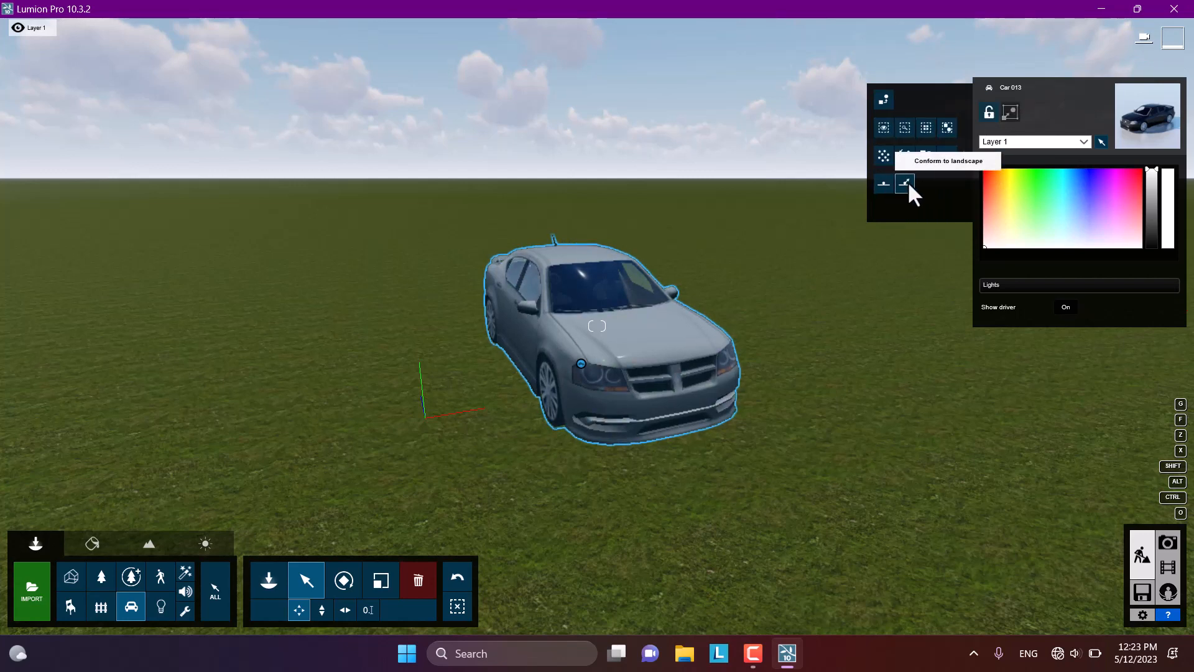
# - Make the car conform to the terrain, paint it red and adjust its lights
pyautogui.click(1021, 213)
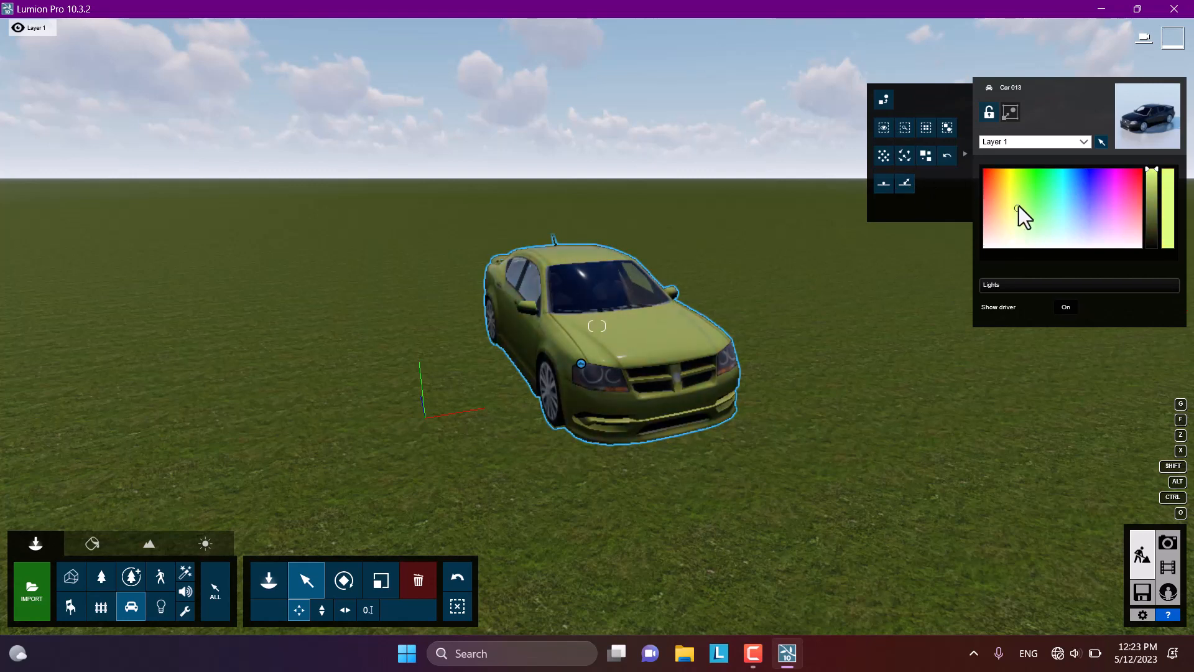
pyautogui.click(1028, 214)
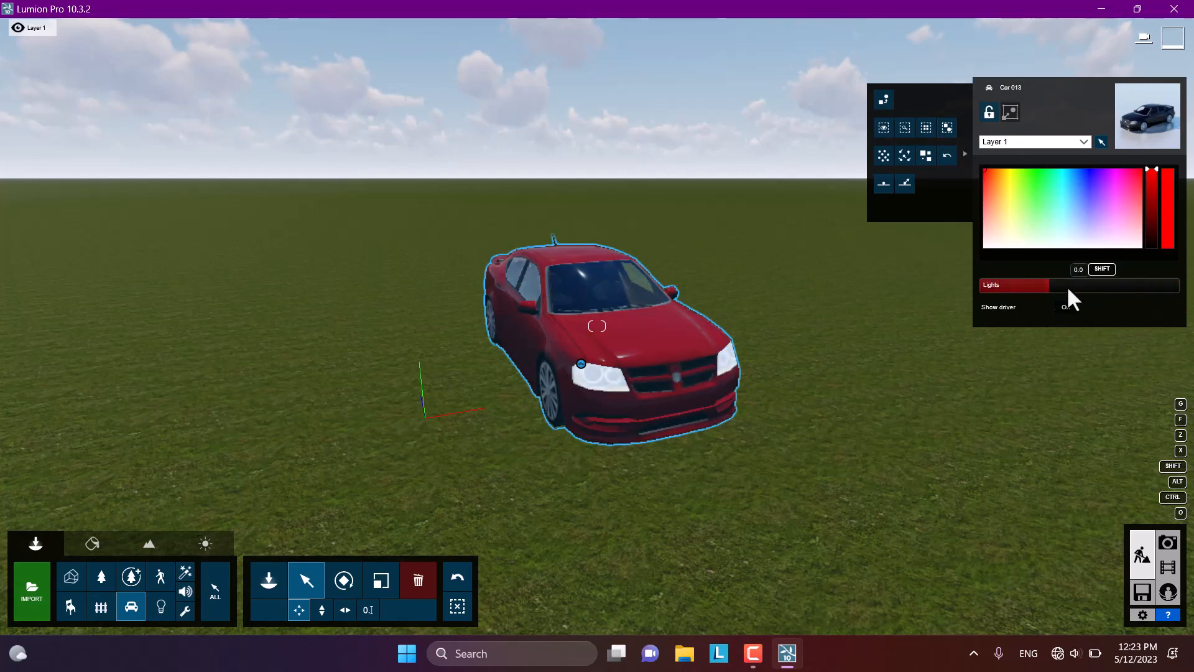
pyautogui.click(1065, 306)
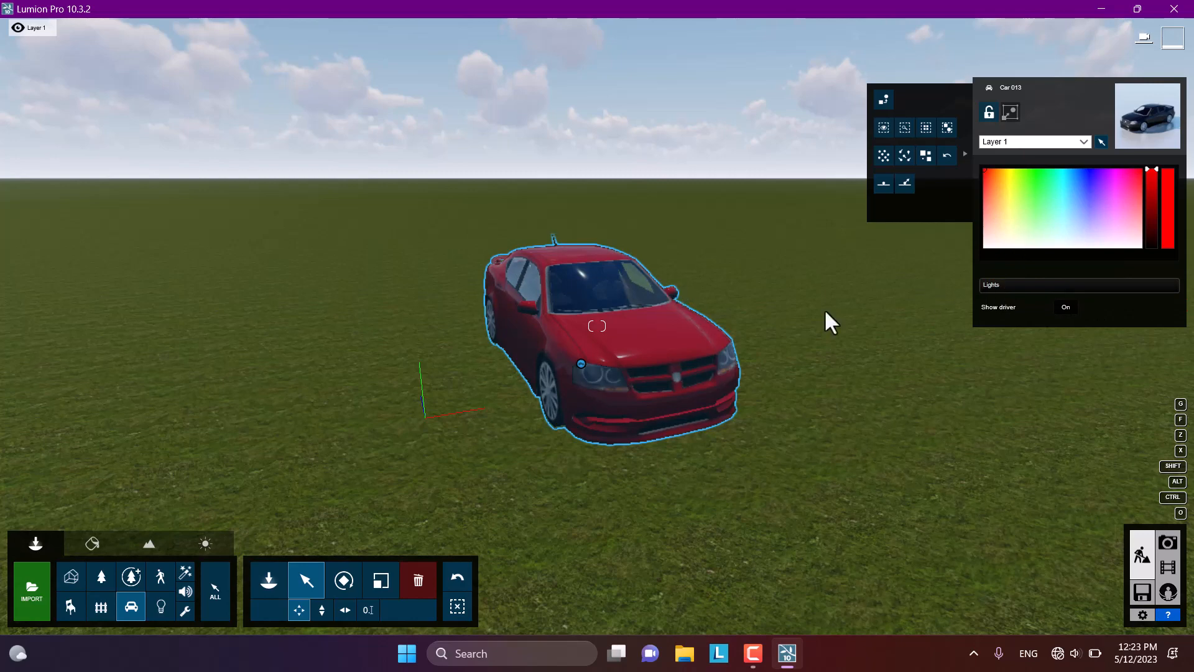
pyautogui.click(1064, 306)
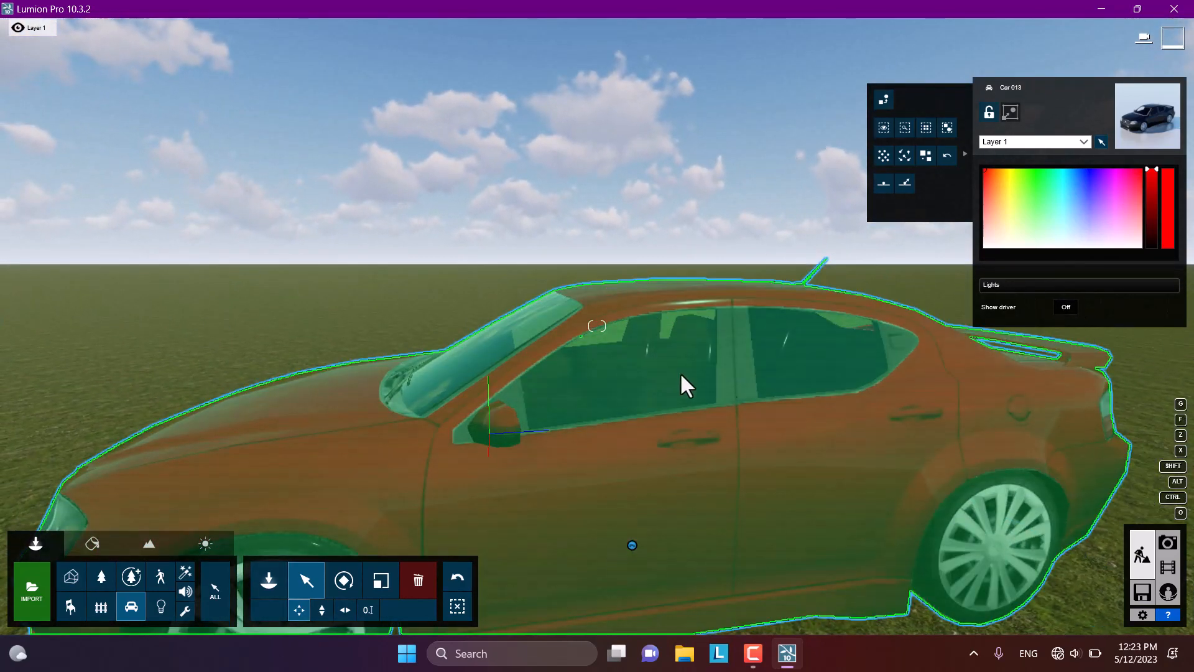
# - Repaint the car gray and set Show driver back to On
pyautogui.click(1064, 306)
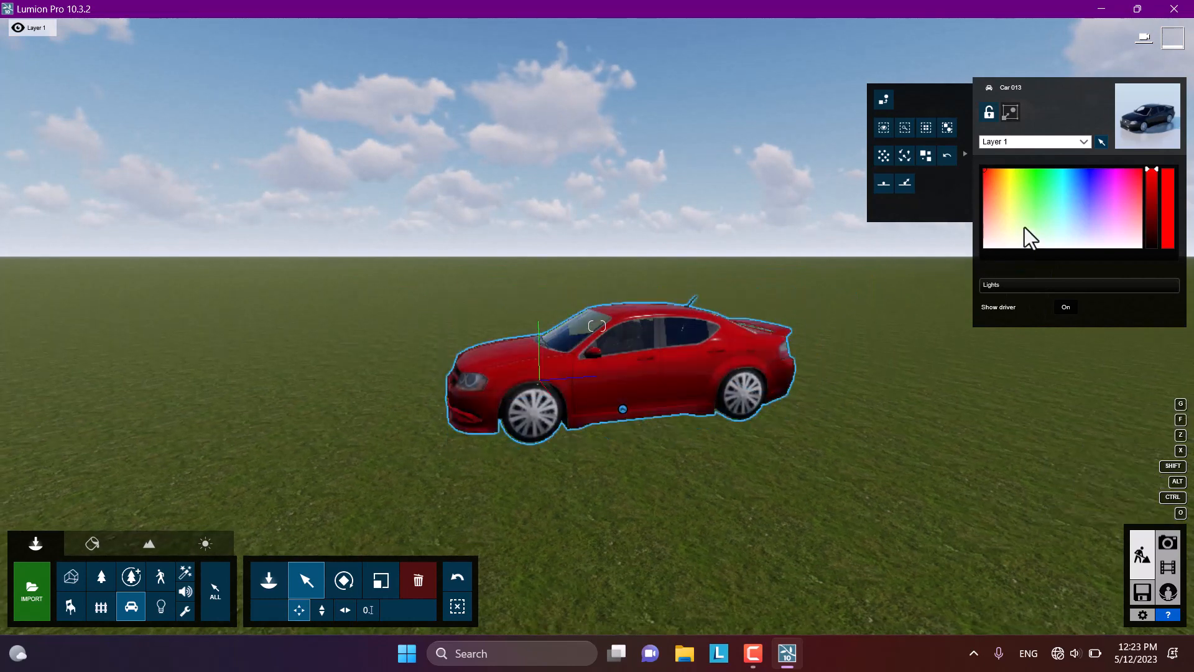
pyautogui.click(986, 246)
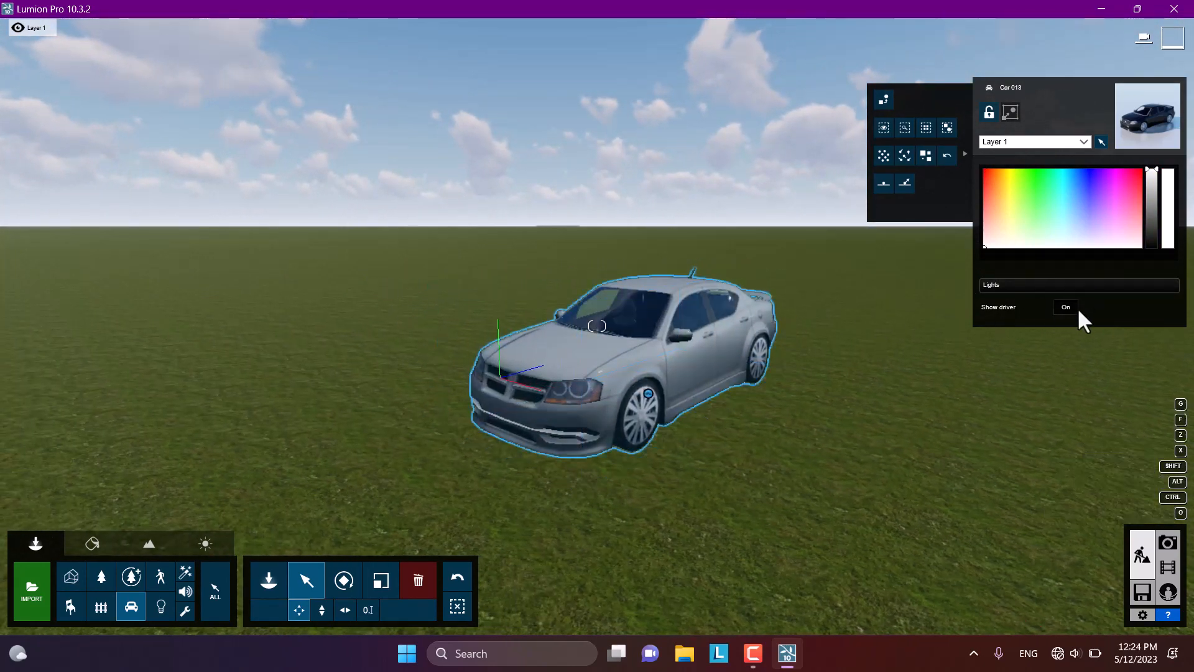
pyautogui.click(1065, 307)
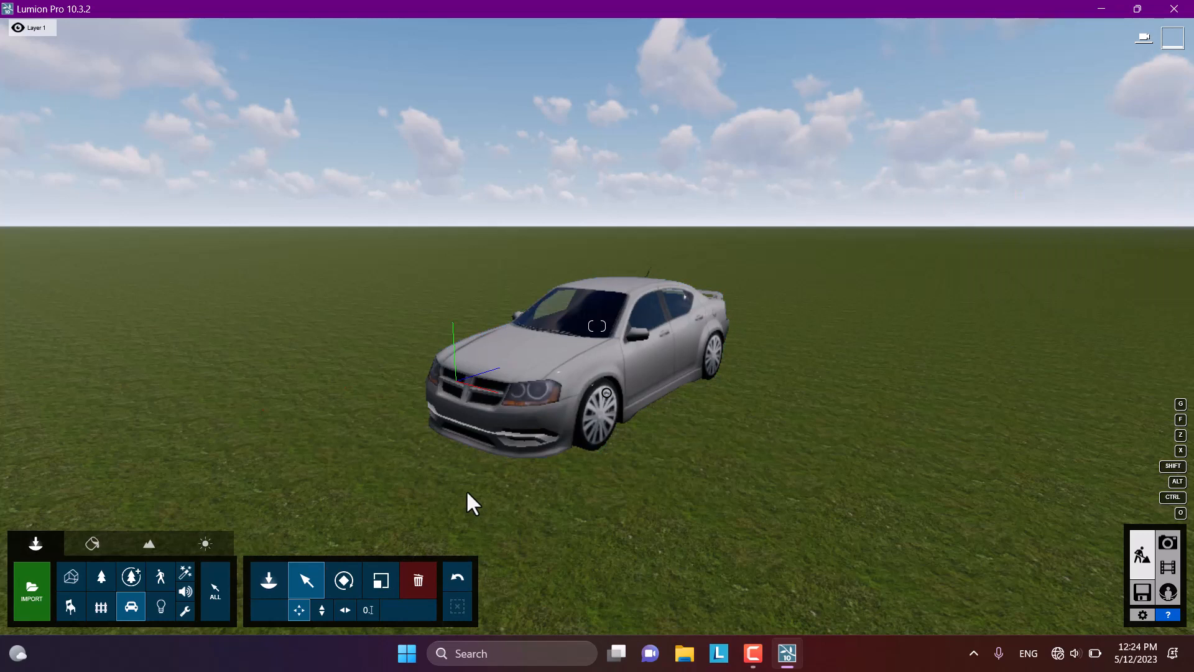
pyautogui.moveTo(306, 580)
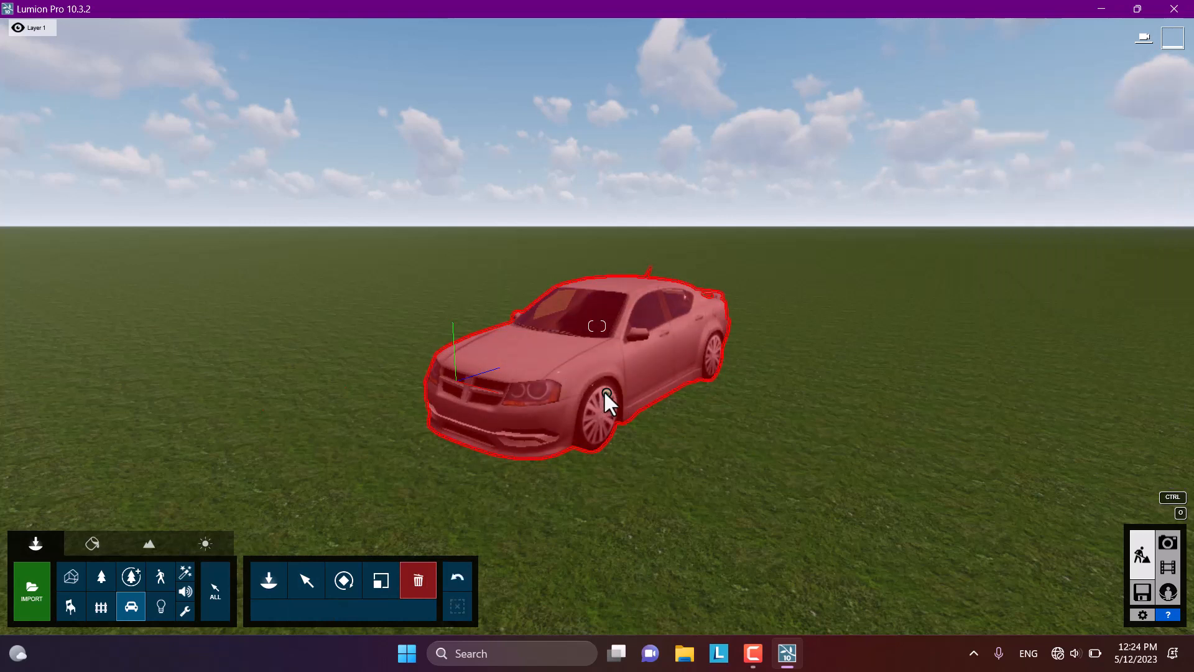
# - Delete the sedan, leaving the grassland empty
pyautogui.click(417, 579)
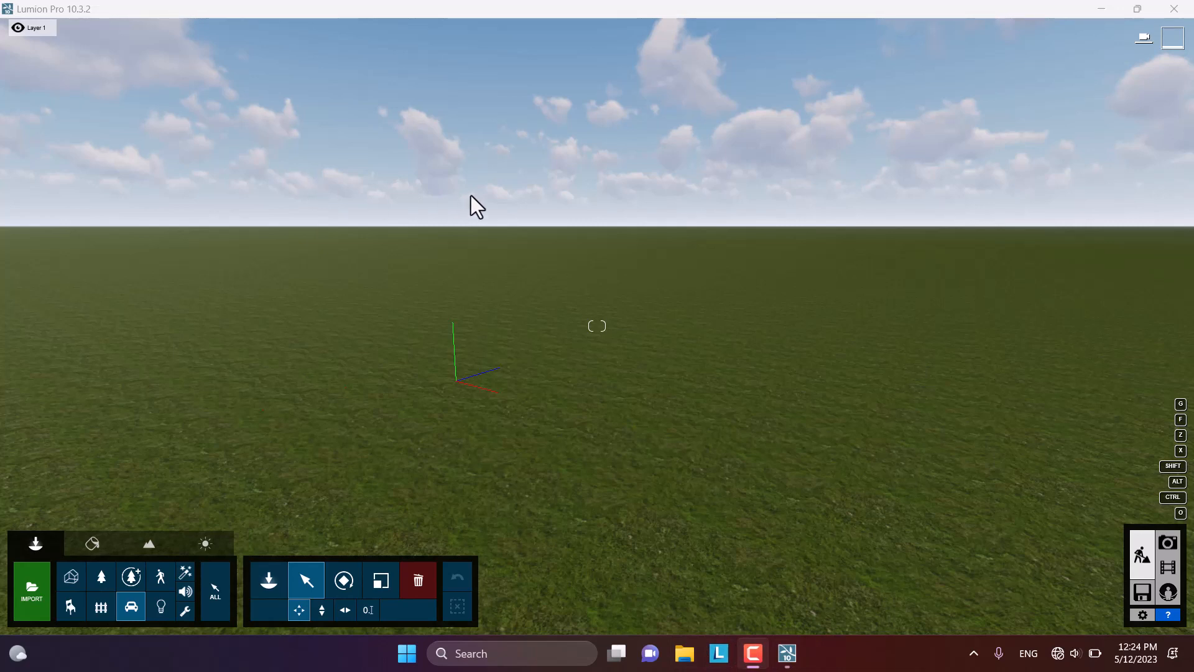
pyautogui.moveTo(515, 189)
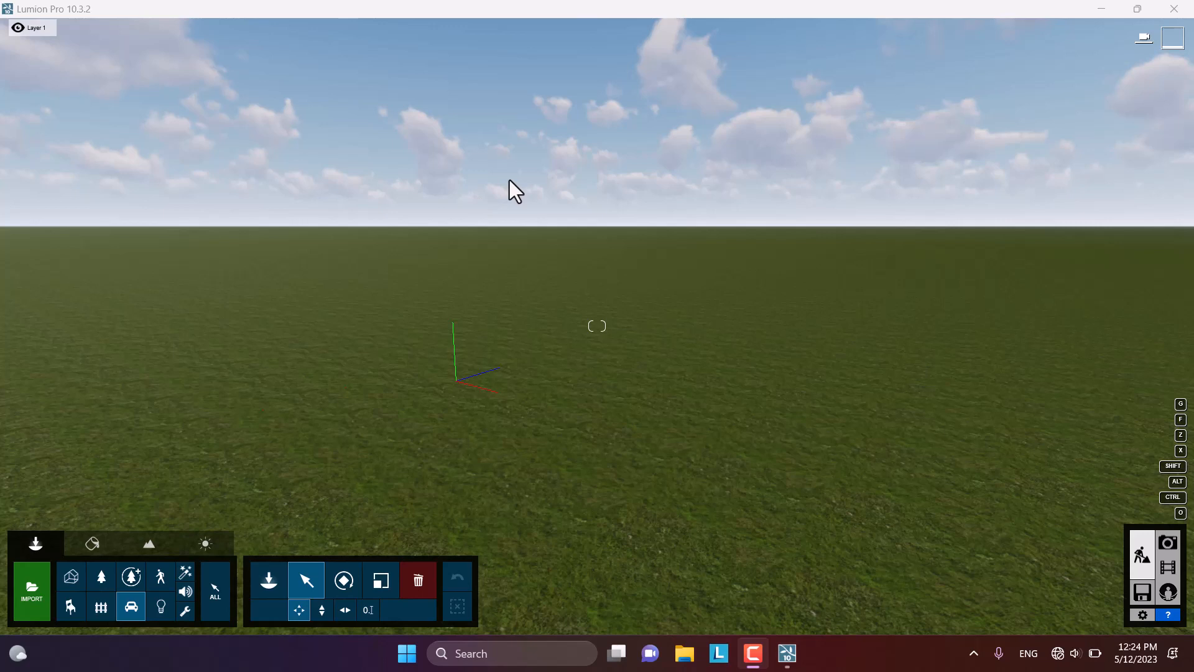
pyautogui.moveTo(517, 200)
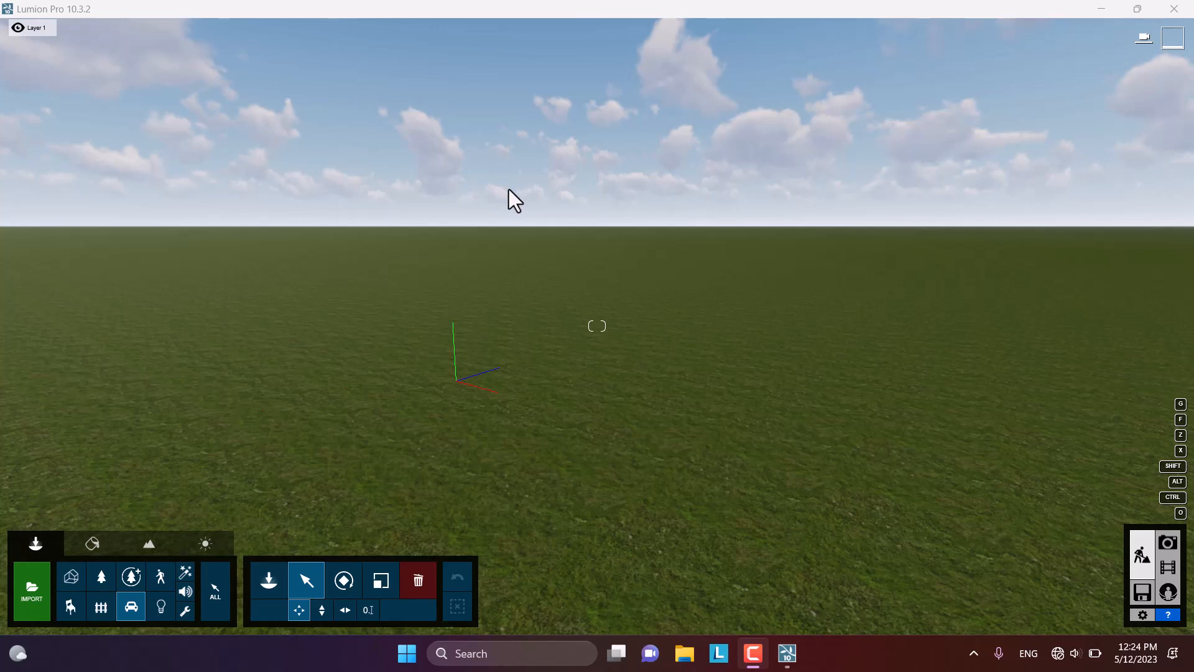
pyautogui.moveTo(520, 189)
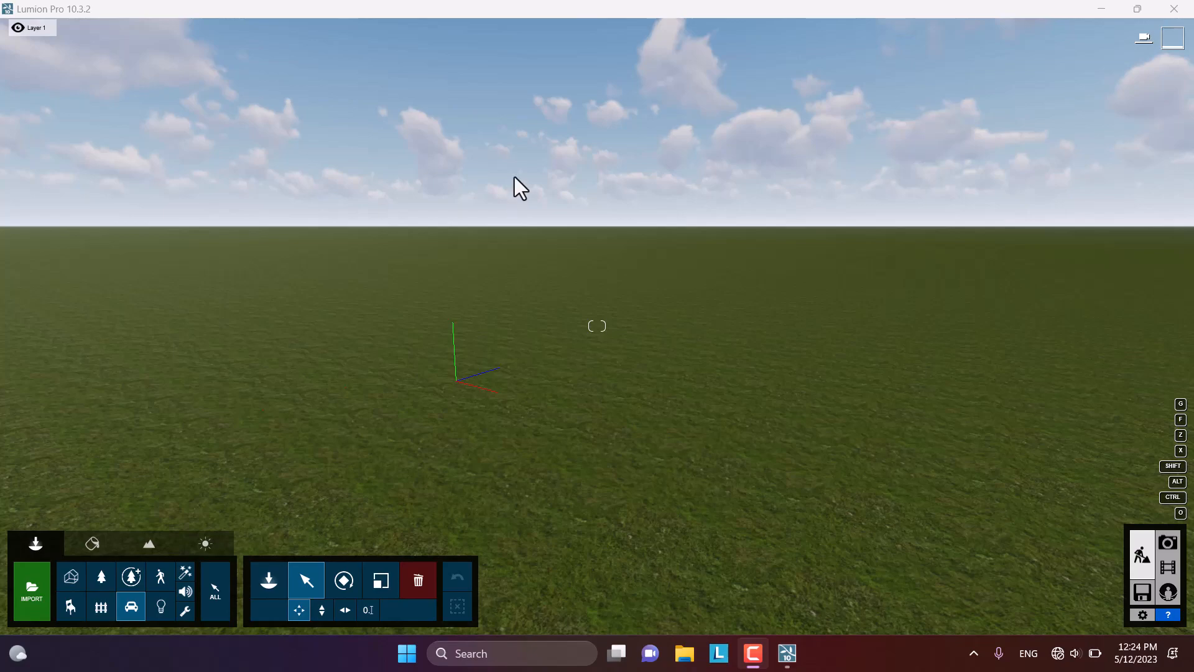